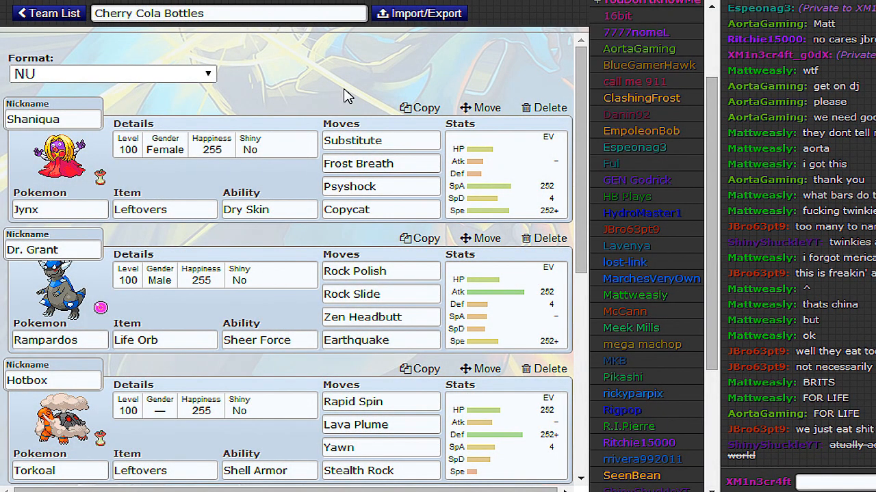
mouse_move(369, 115)
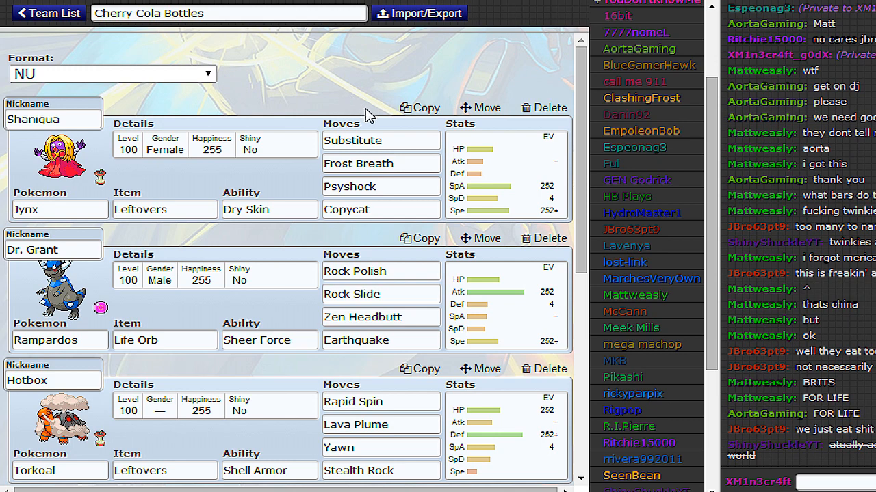
mouse_move(381, 77)
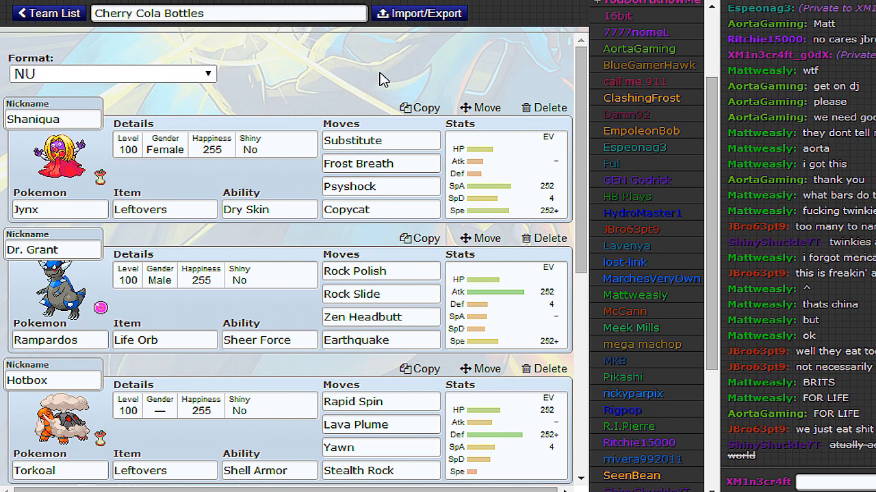
mouse_move(383, 81)
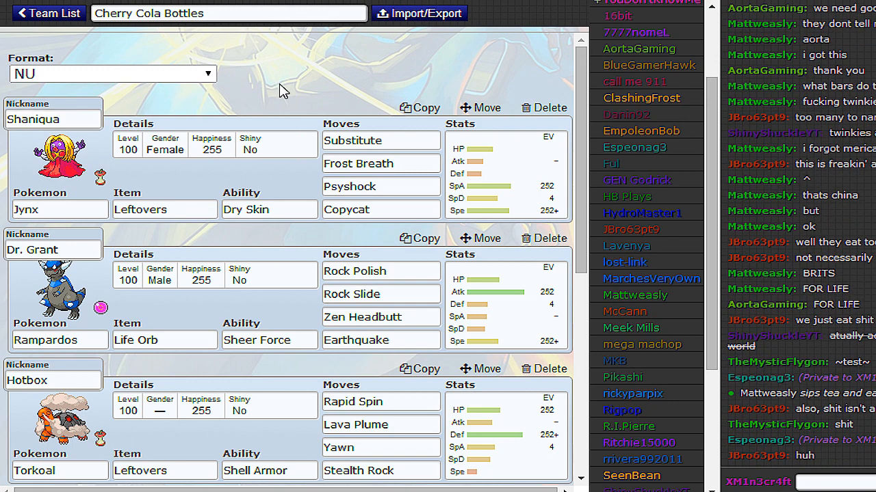
- Browse the team slots and bring up Kermit Jr.'s EV and nature editor (4 Atk / 252+ SpA / 252 Spe, Rash)
click(381, 140)
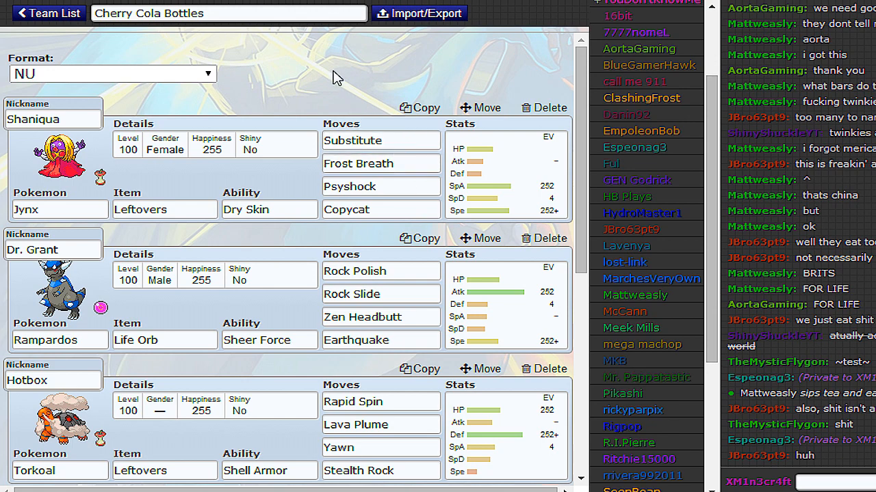
scroll(down, 3)
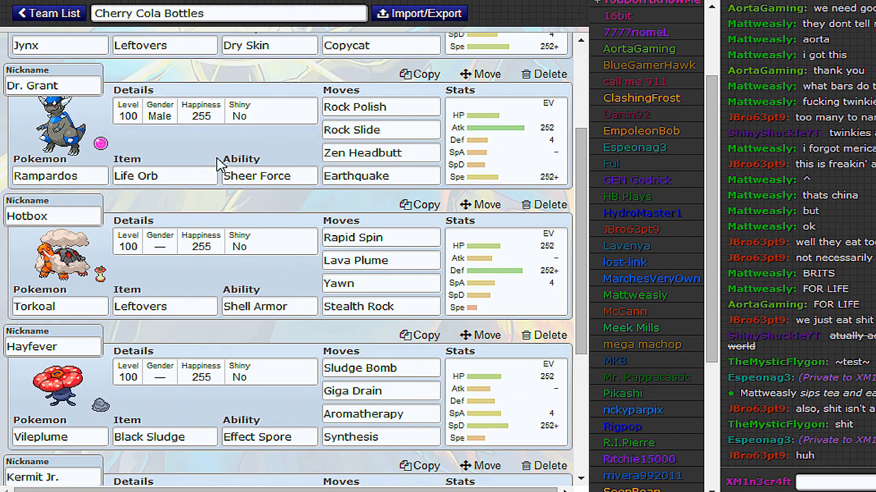
click(380, 153)
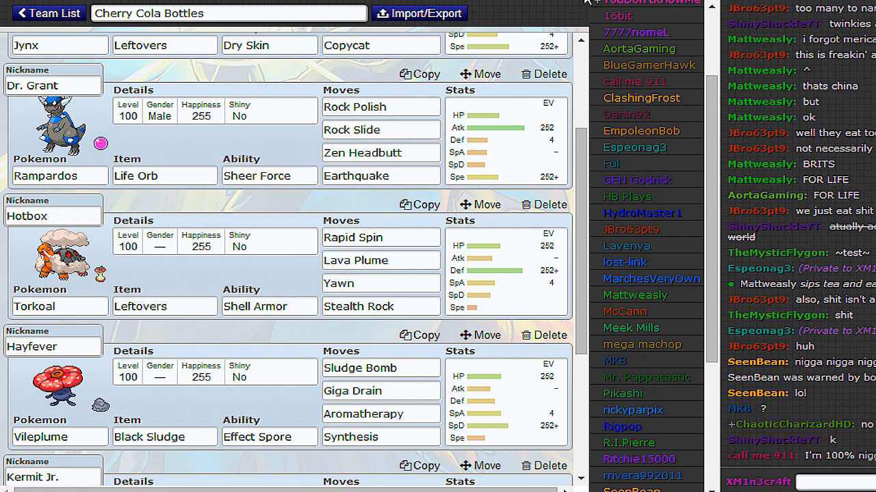
scroll(down, 3)
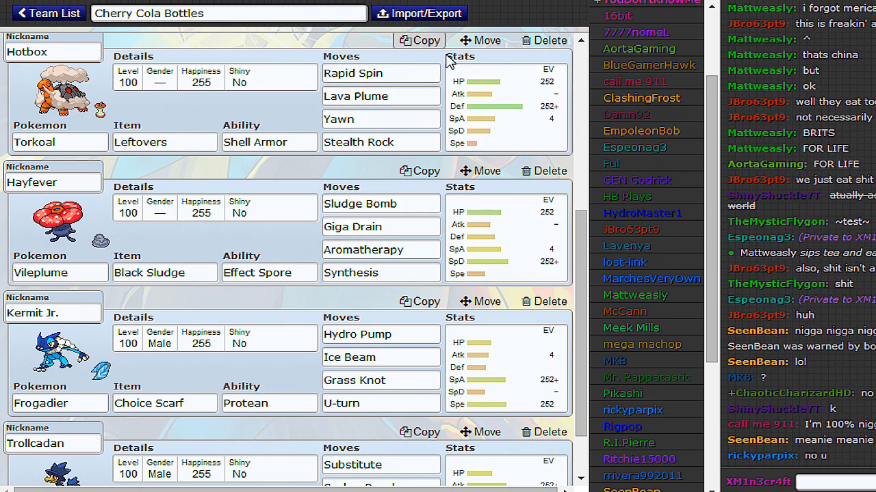
click(381, 96)
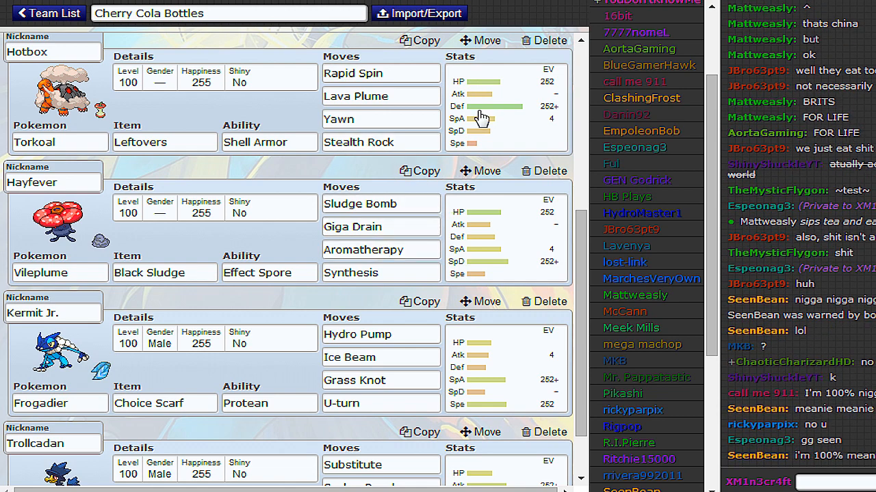
scroll(down, 3)
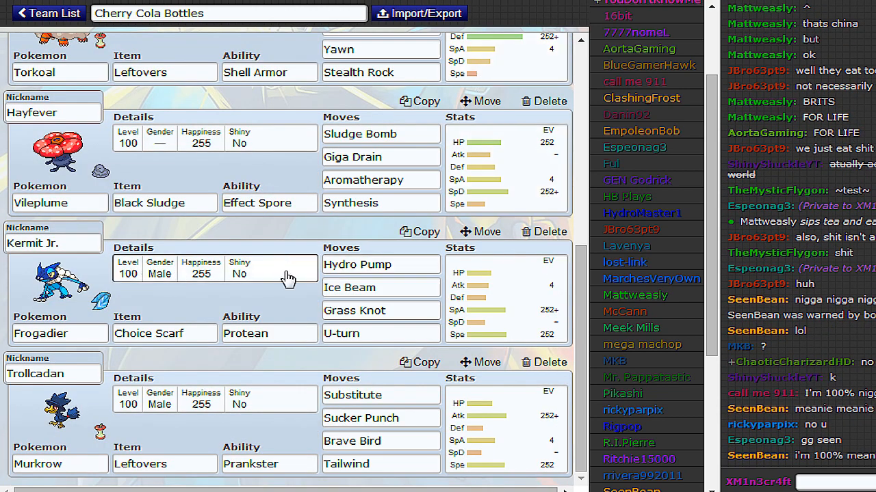
click(380, 309)
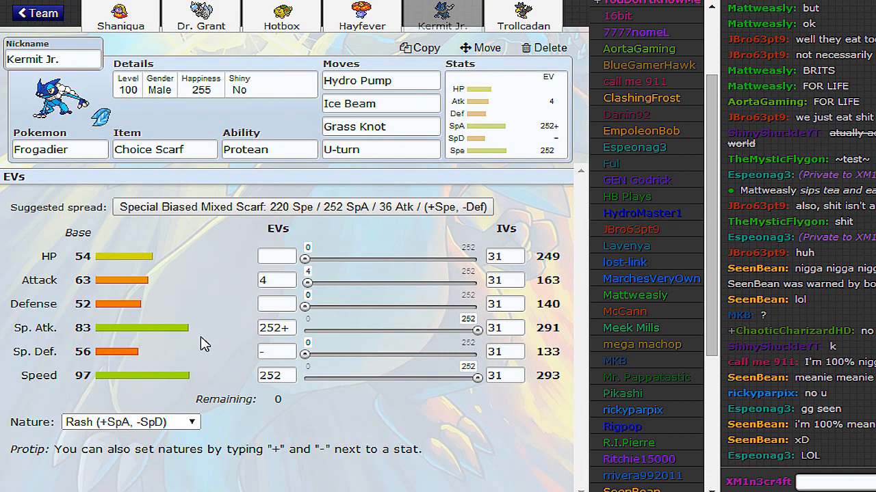
mouse_move(216, 342)
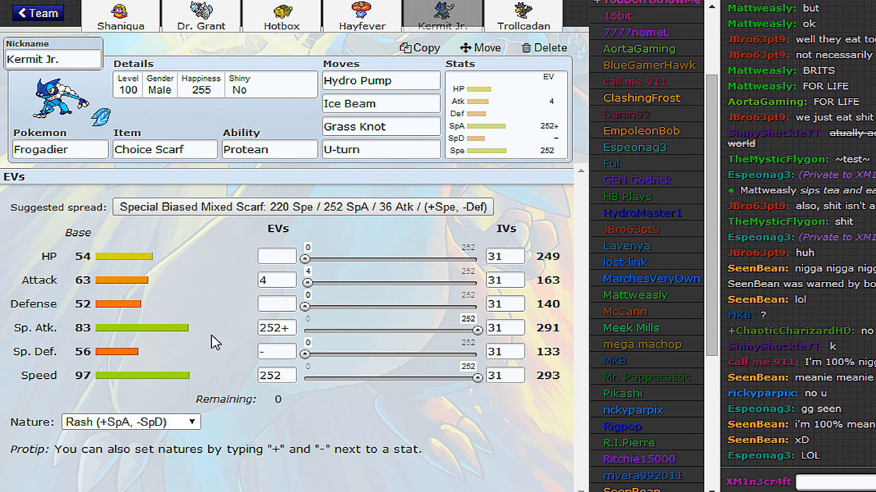
mouse_move(253, 312)
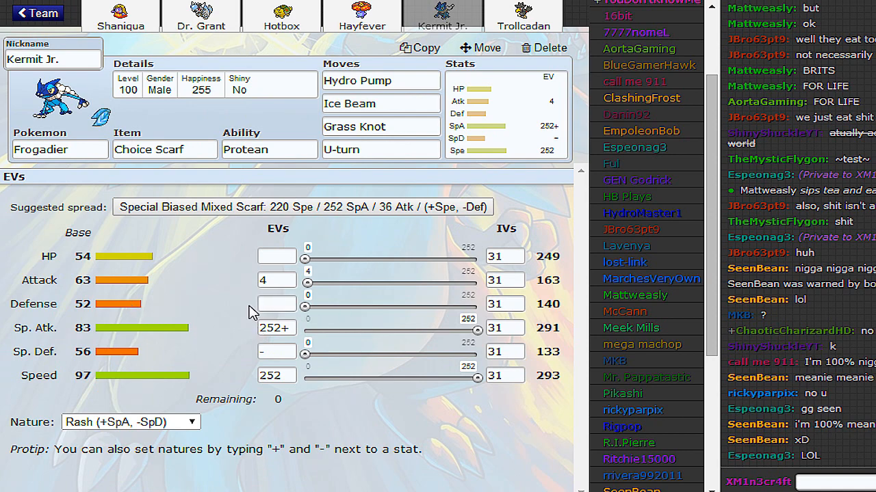
mouse_move(194, 325)
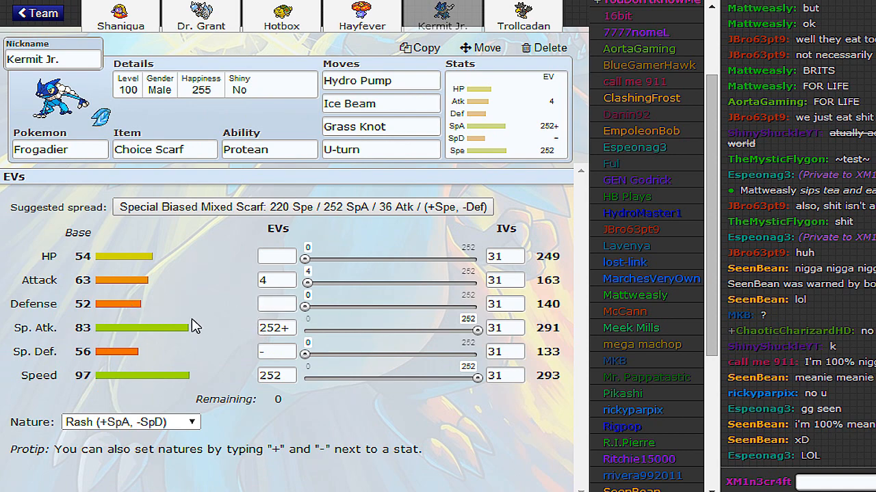
mouse_move(380, 75)
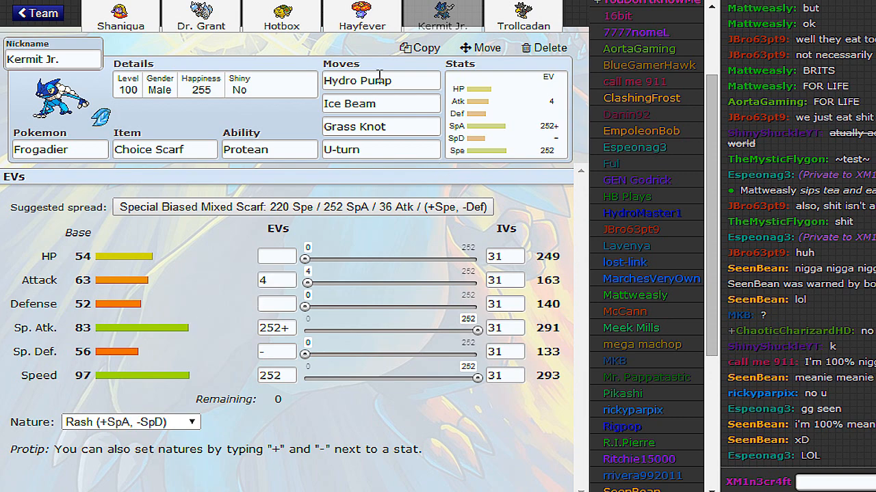
- Go back to the full team list and look over the roster
click(37, 13)
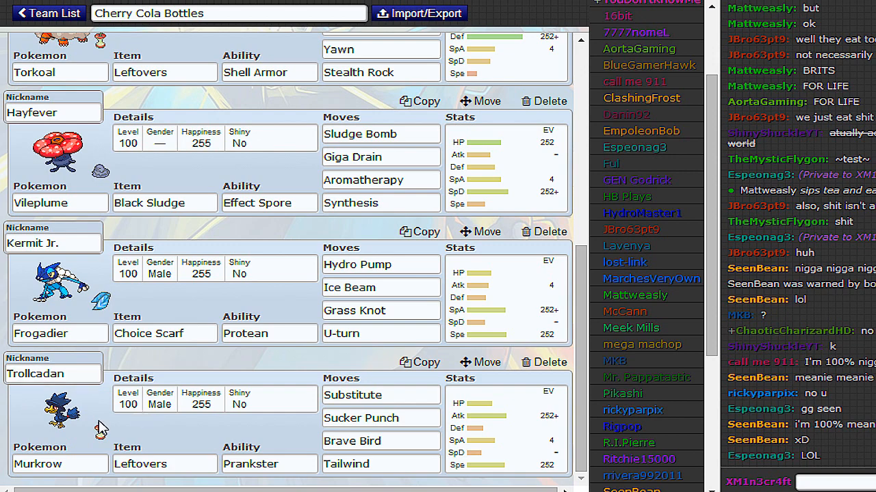
mouse_move(156, 416)
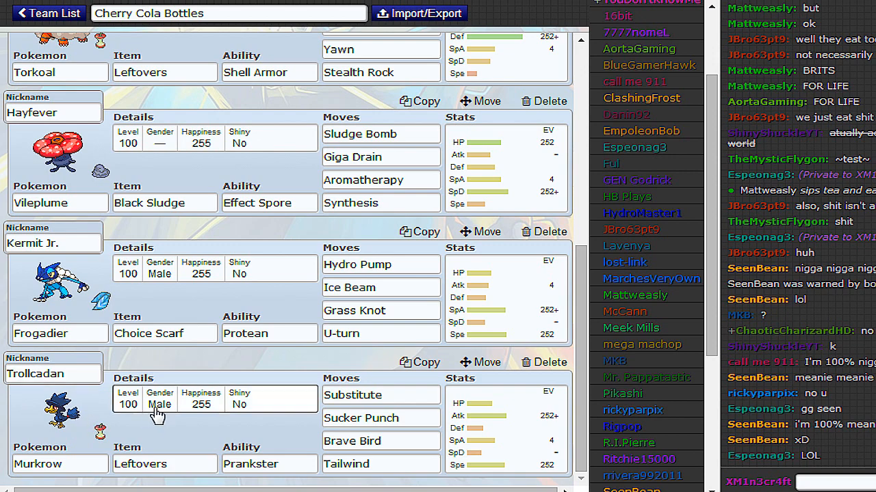
mouse_move(342, 353)
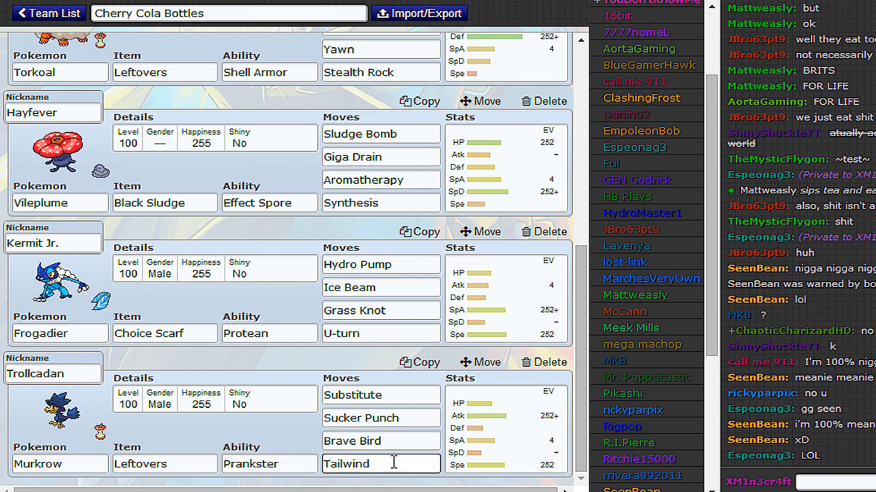
scroll(up, 3)
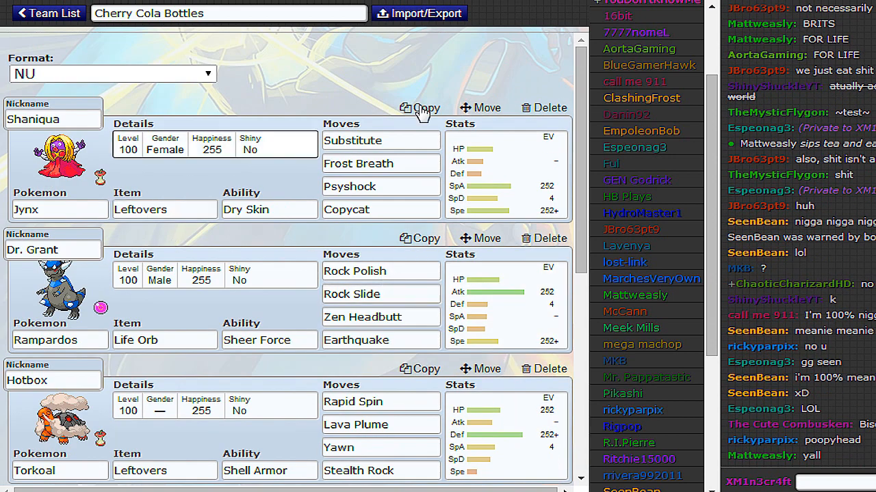
scroll(down, 3)
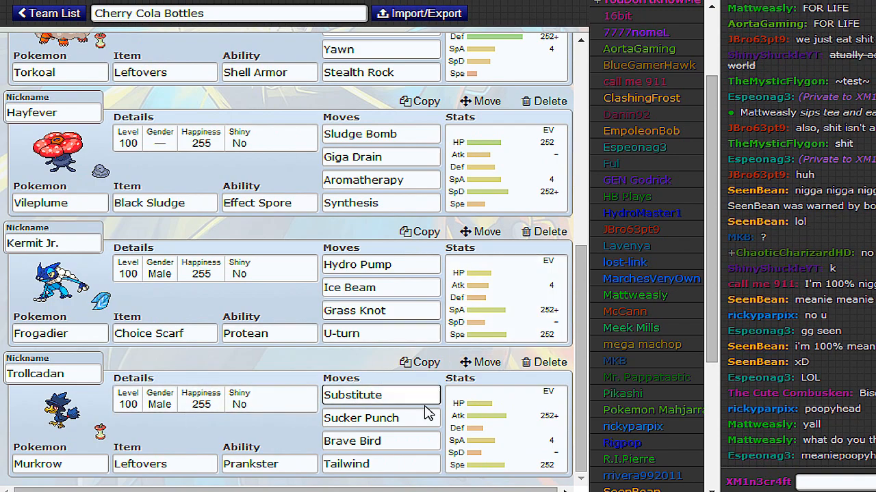
scroll(up, 3)
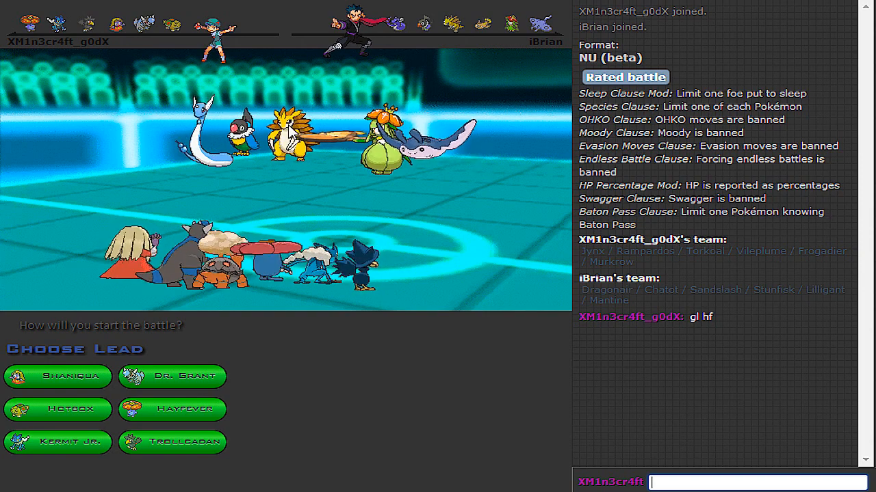
mouse_move(173, 409)
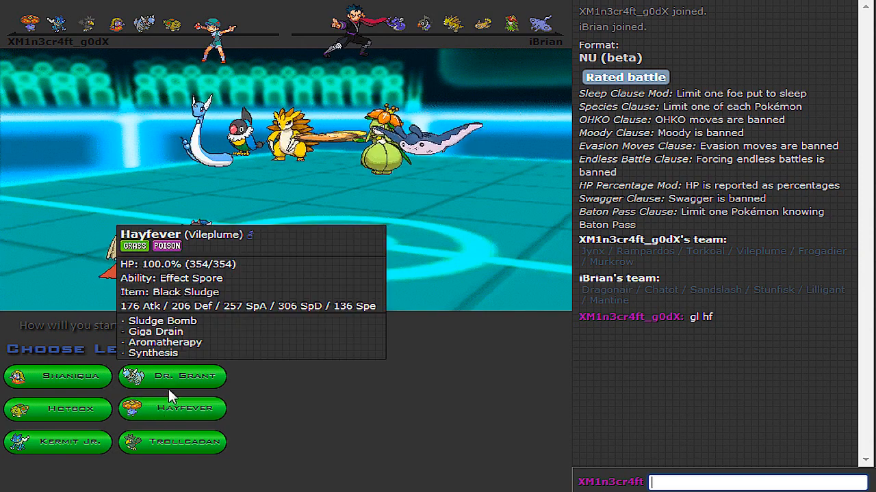
mouse_move(58, 409)
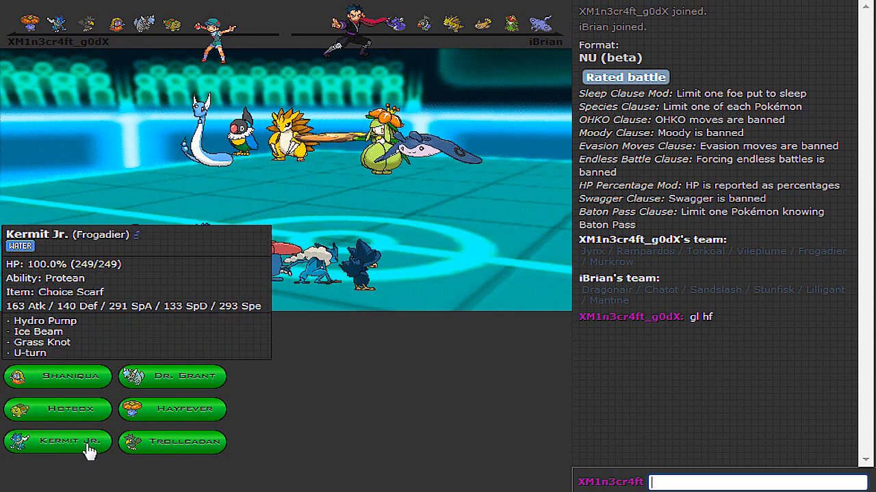
- Lead with Kermit Jr., U-turn on the incoming Mantine, and pivot out to Shaniqua
click(58, 440)
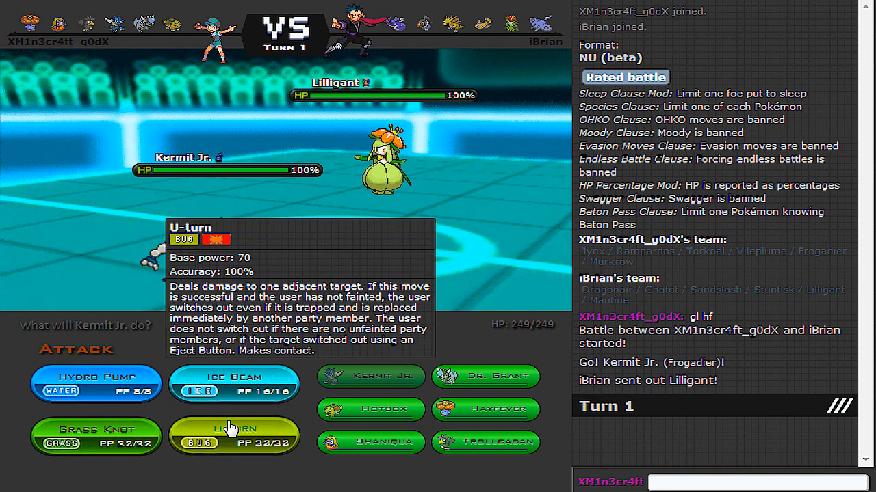
click(234, 436)
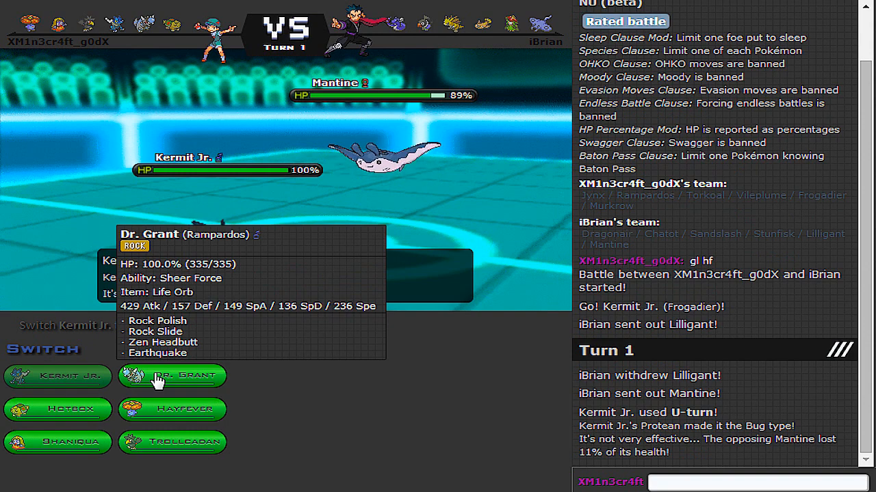
mouse_move(171, 381)
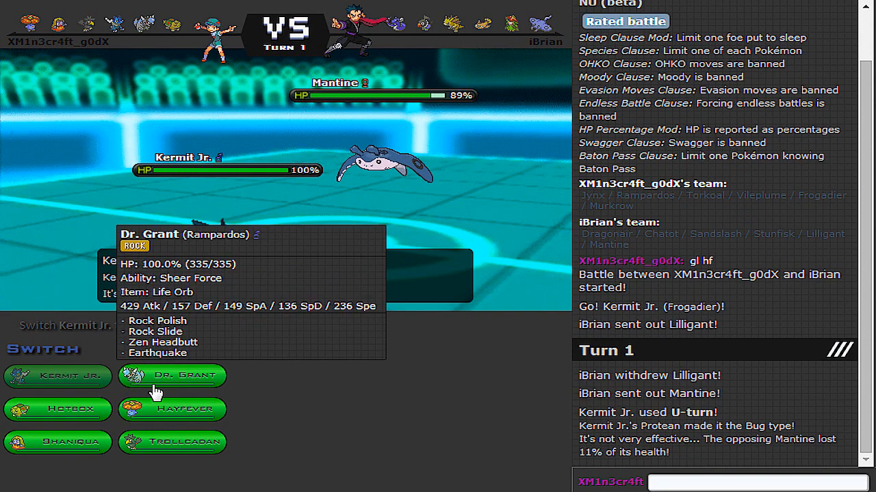
mouse_move(171, 440)
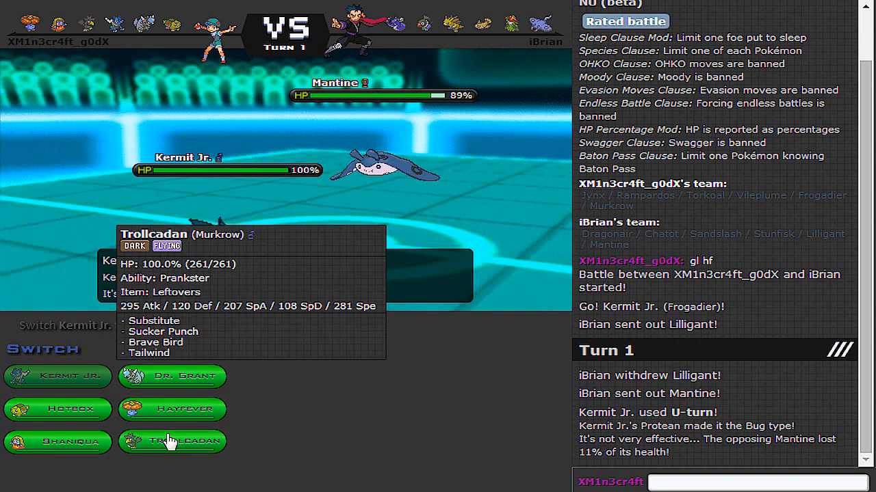
click(173, 440)
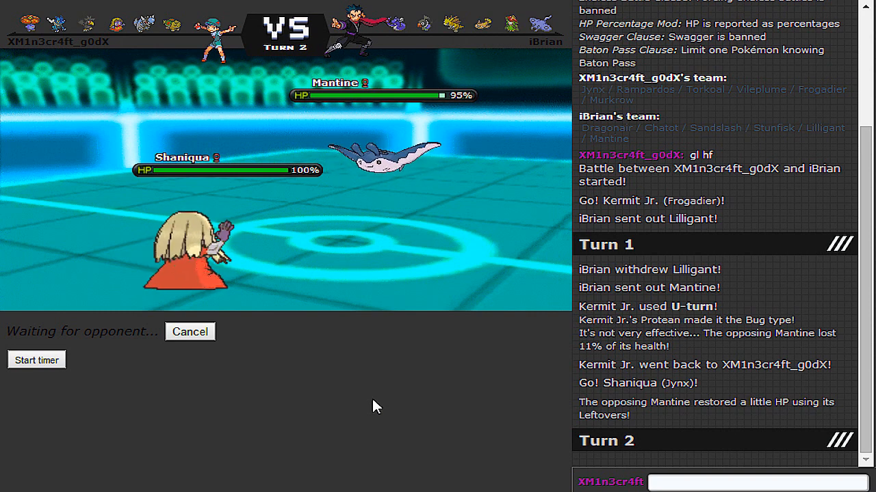
mouse_move(544, 323)
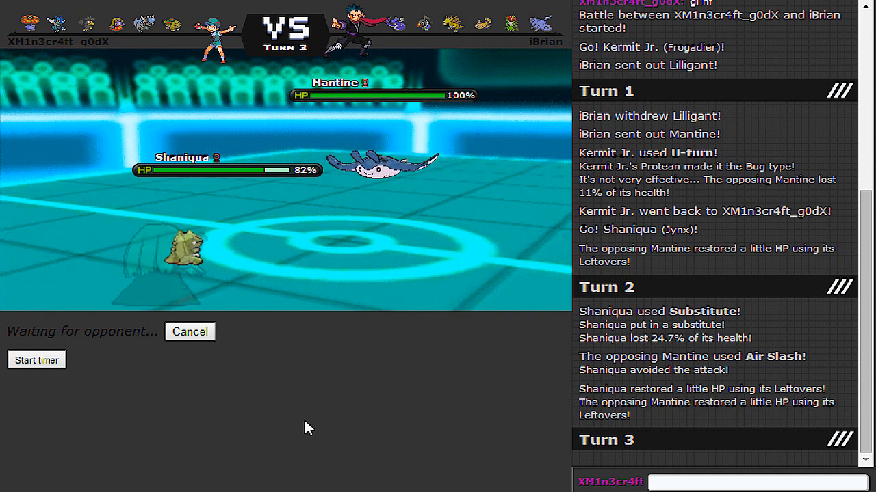
mouse_move(349, 410)
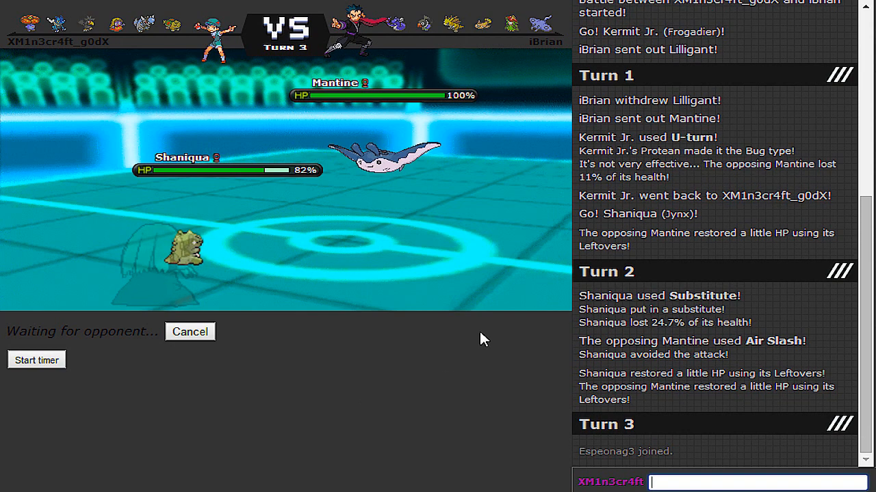
mouse_move(668, 402)
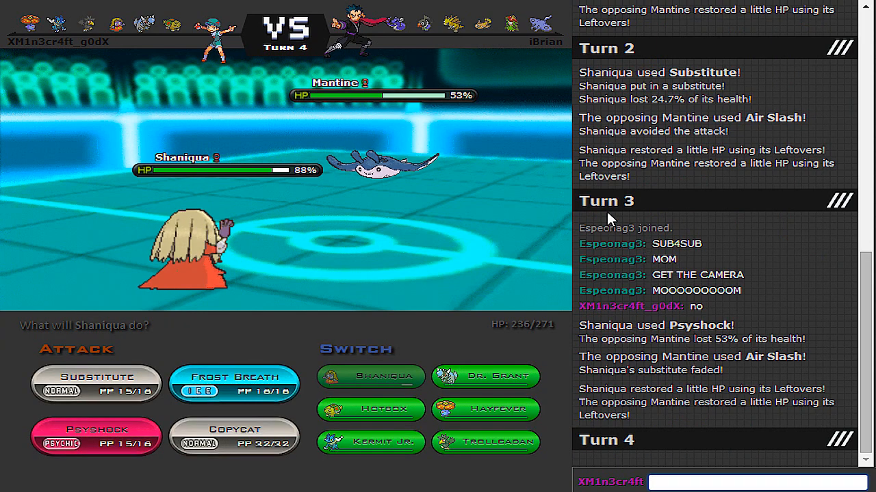
mouse_move(523, 233)
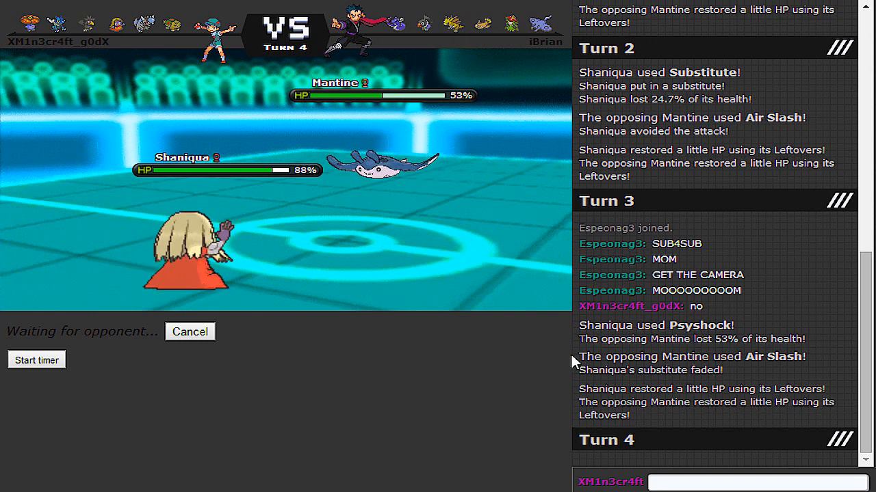
mouse_move(793, 308)
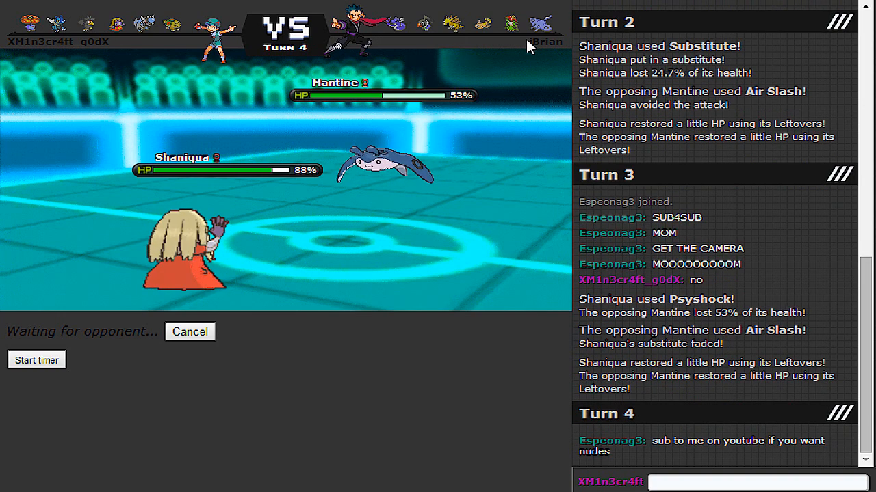
mouse_move(394, 25)
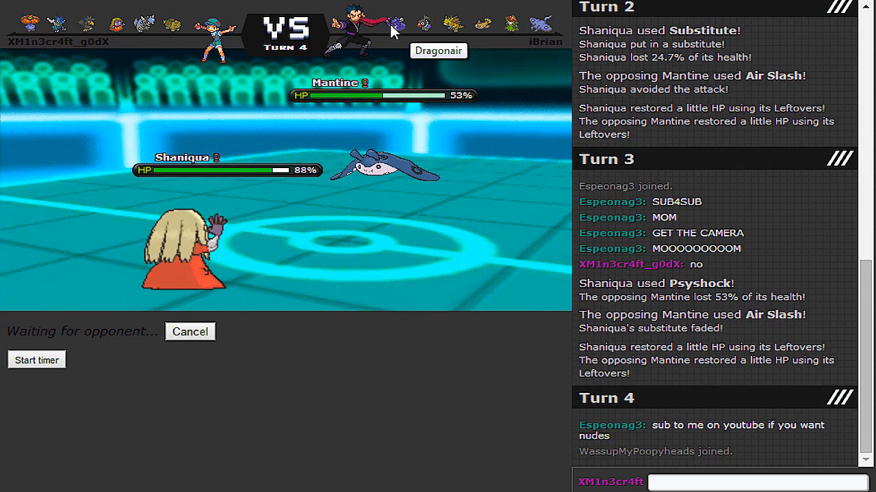
mouse_move(509, 26)
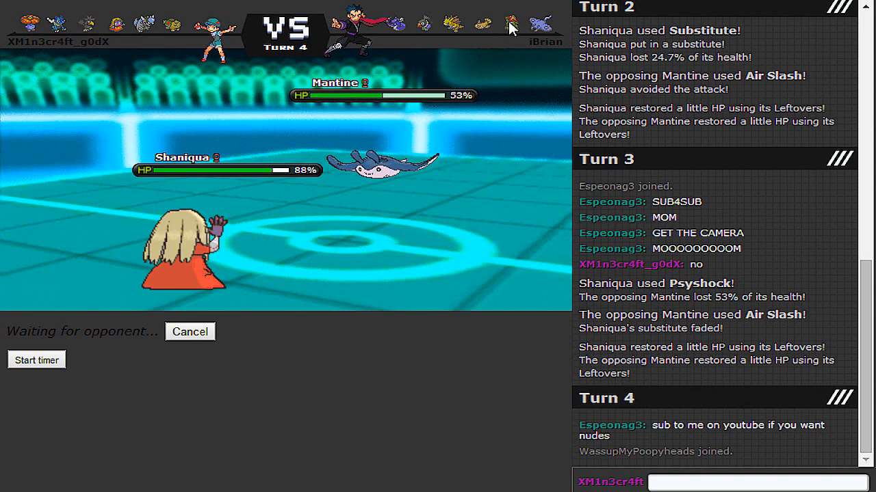
mouse_move(453, 24)
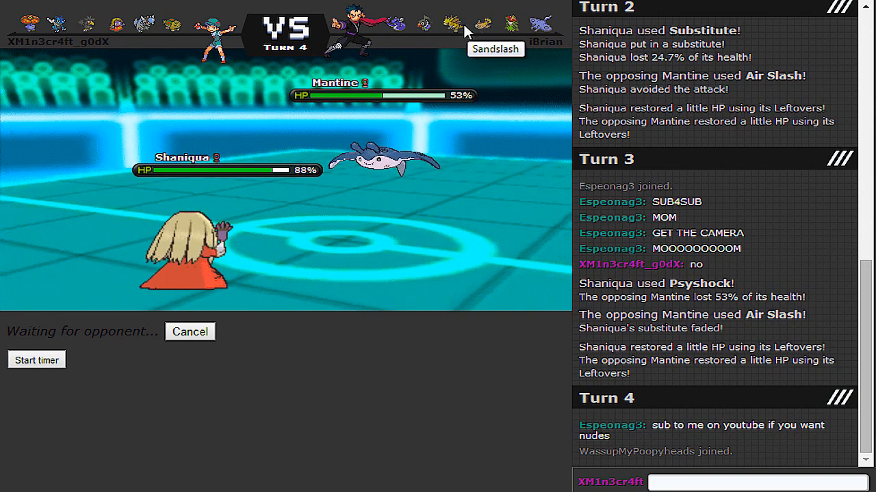
mouse_move(216, 425)
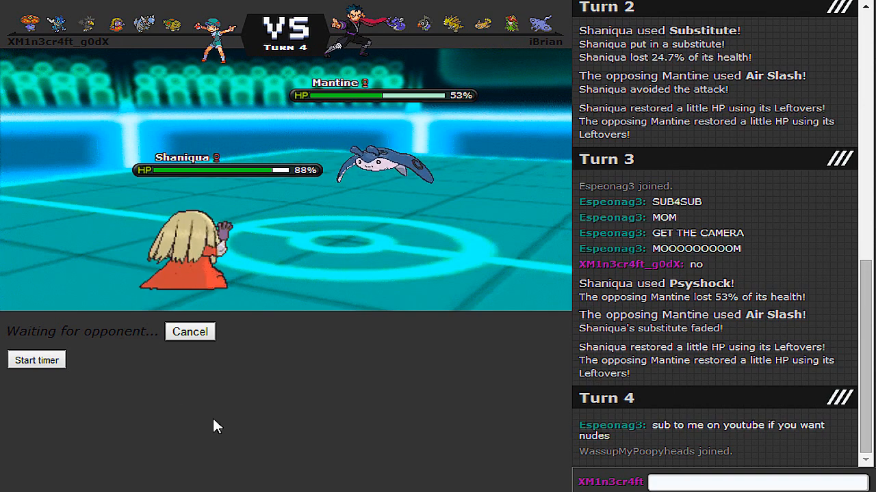
- Start the battle timer while waiting on iBrian's turn 4 move
click(36, 360)
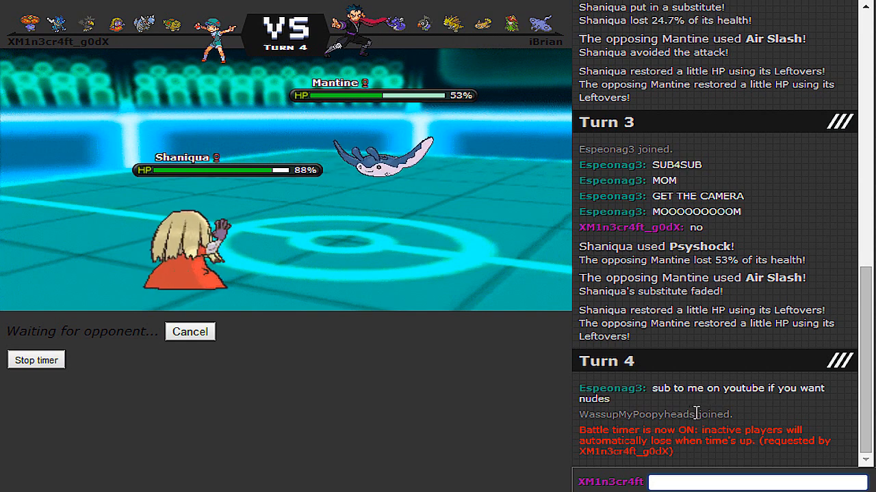
mouse_move(686, 408)
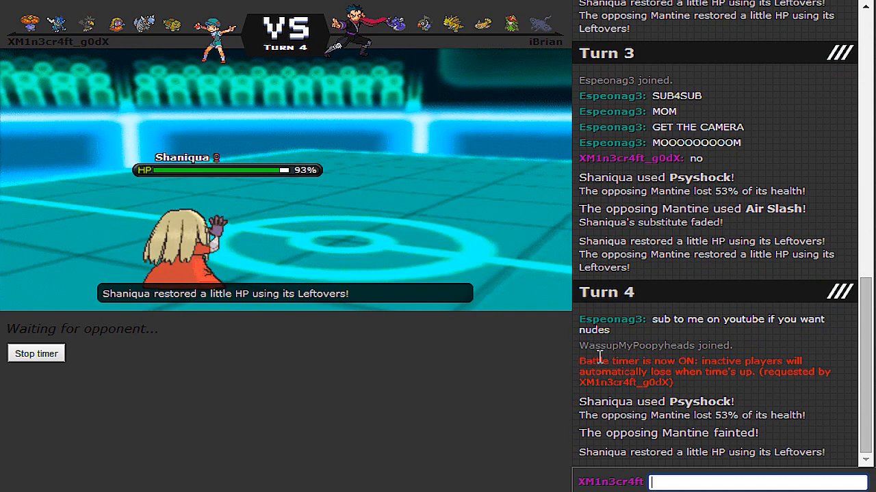
mouse_move(514, 328)
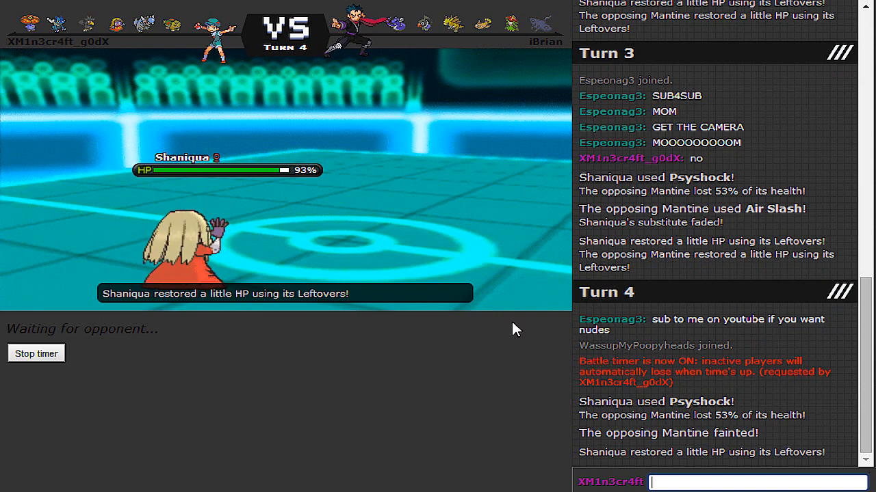
mouse_move(757, 399)
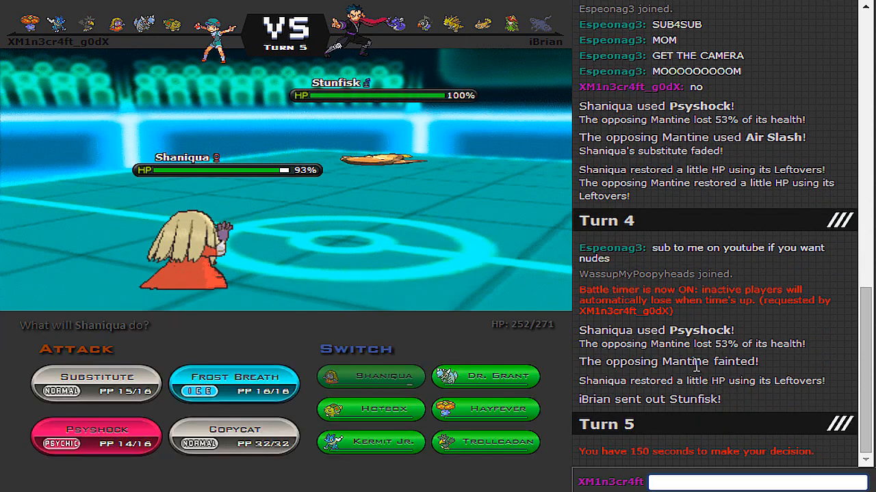
mouse_move(491, 383)
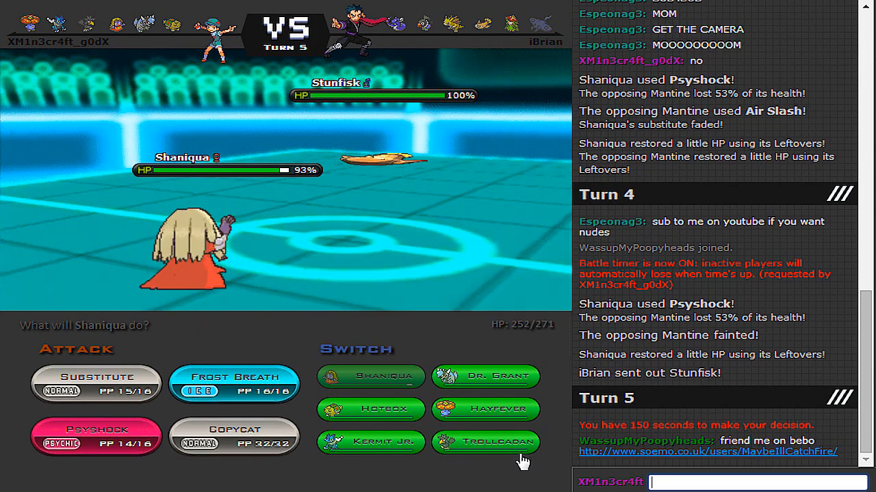
mouse_move(485, 375)
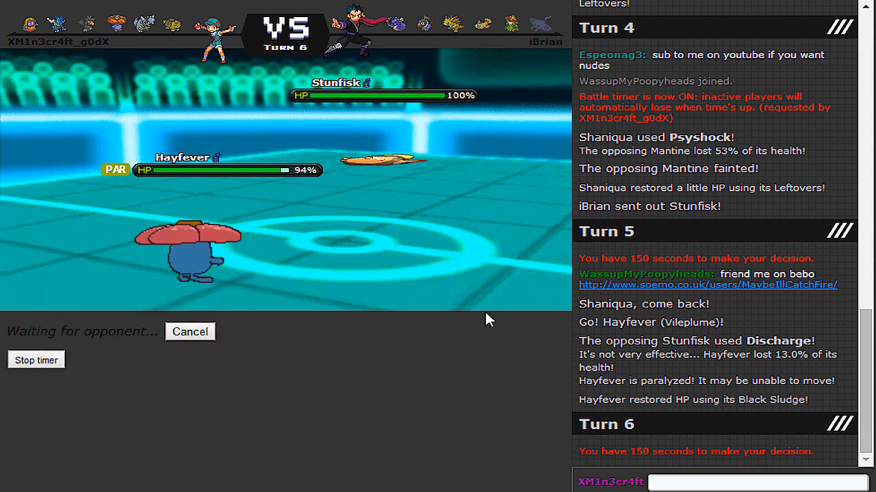
mouse_move(400, 27)
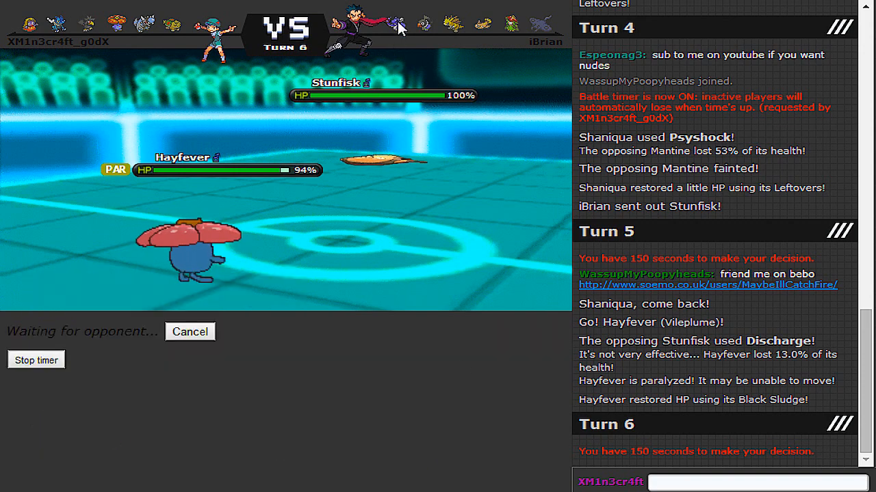
mouse_move(377, 380)
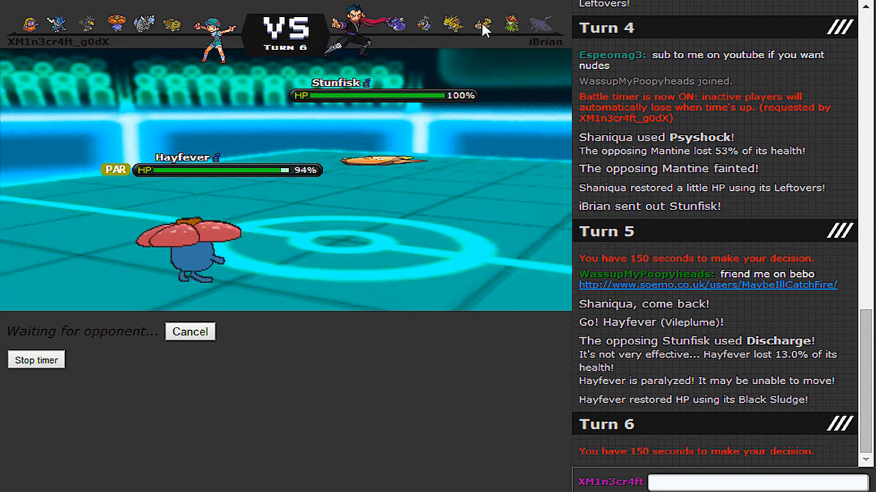
mouse_move(429, 353)
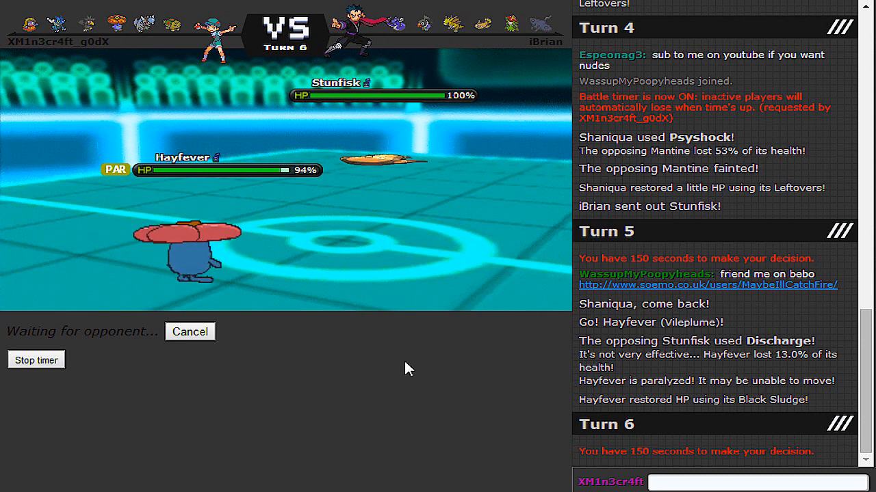
mouse_move(498, 422)
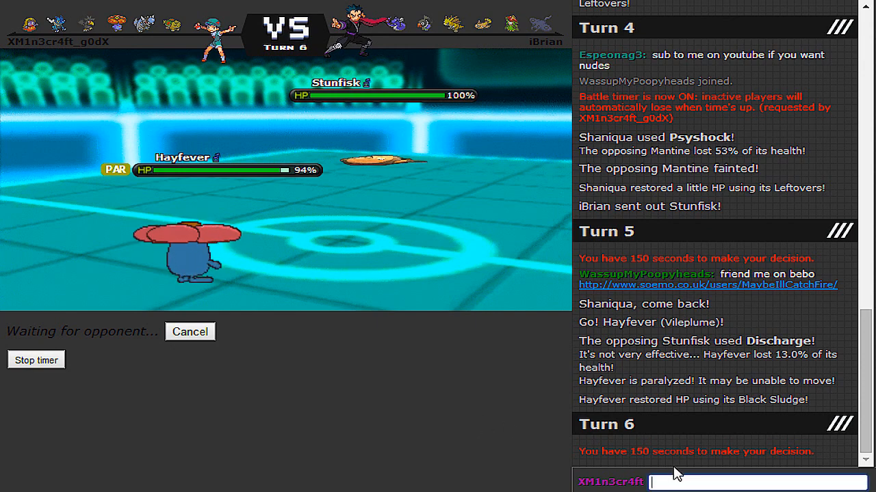
- Enter a message in the battle chat during turn 6
text(faggot)
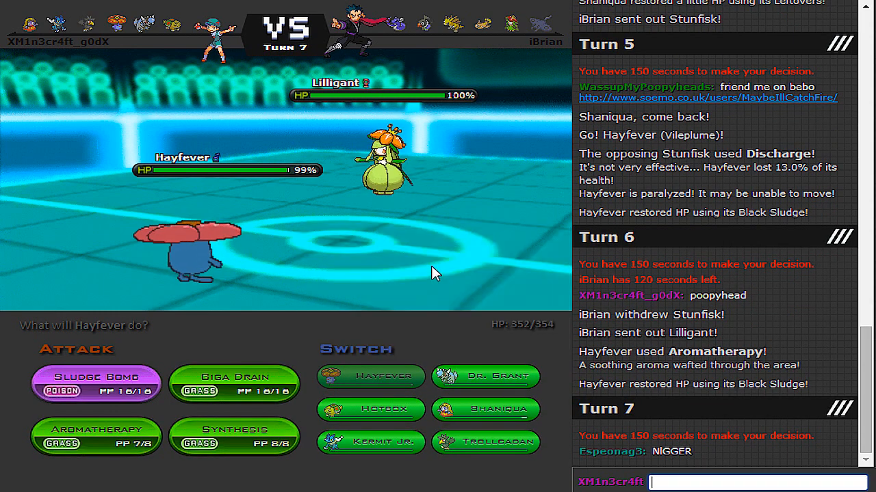
mouse_move(95, 383)
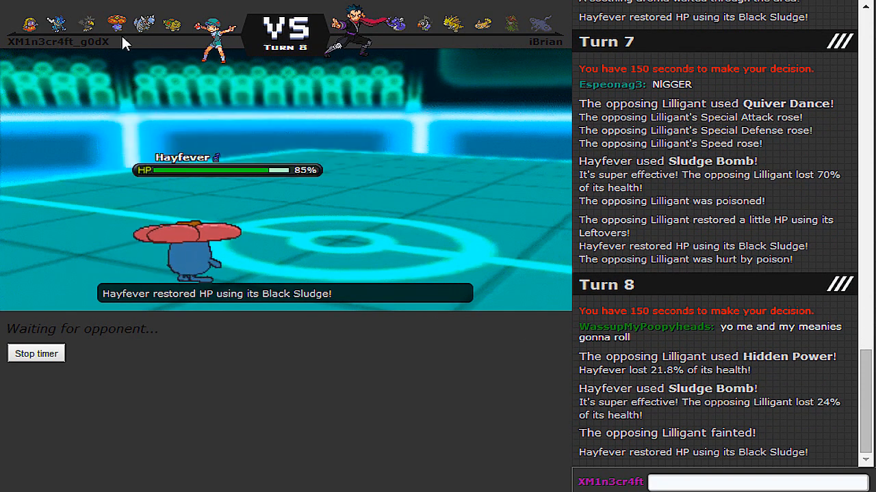
mouse_move(88, 25)
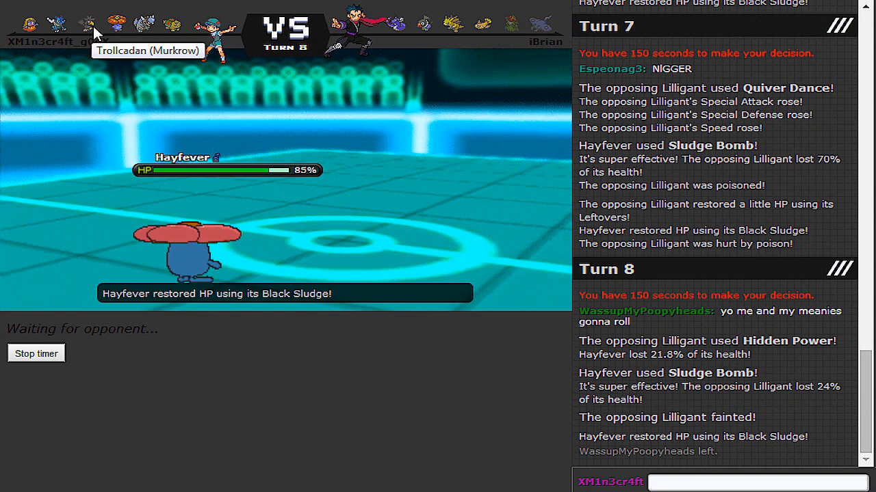
mouse_move(217, 249)
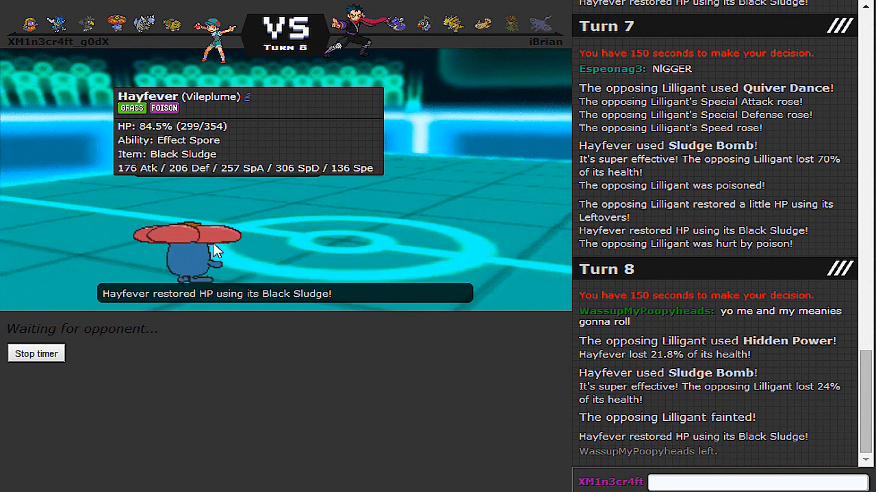
mouse_move(438, 326)
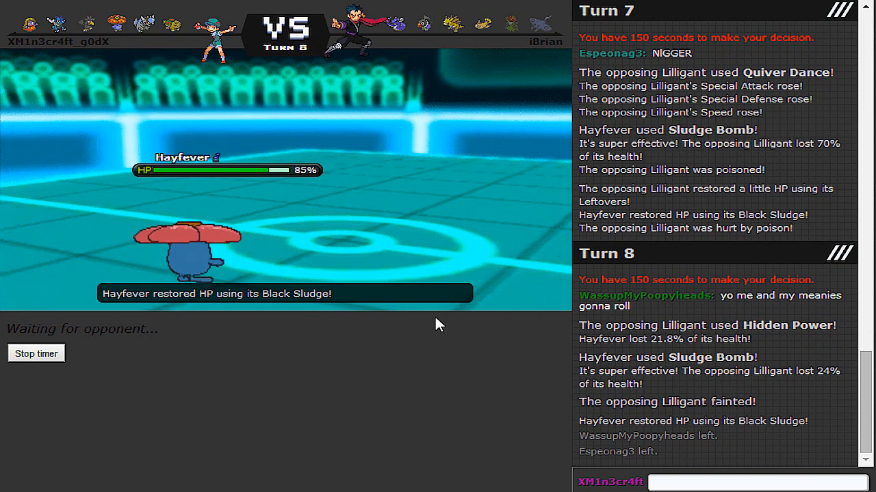
mouse_move(266, 362)
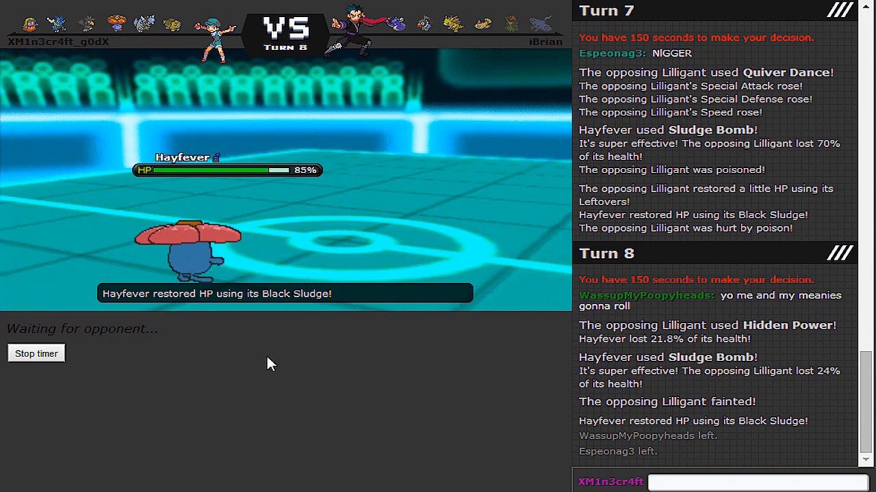
mouse_move(382, 362)
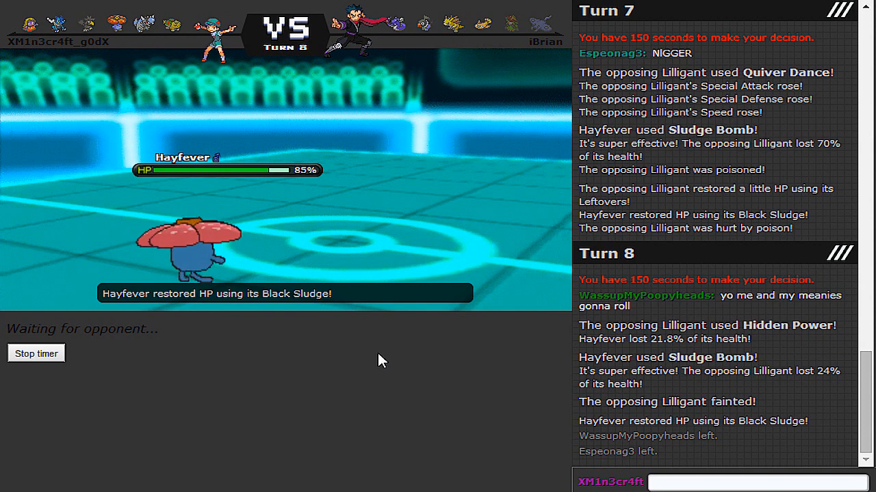
mouse_move(375, 438)
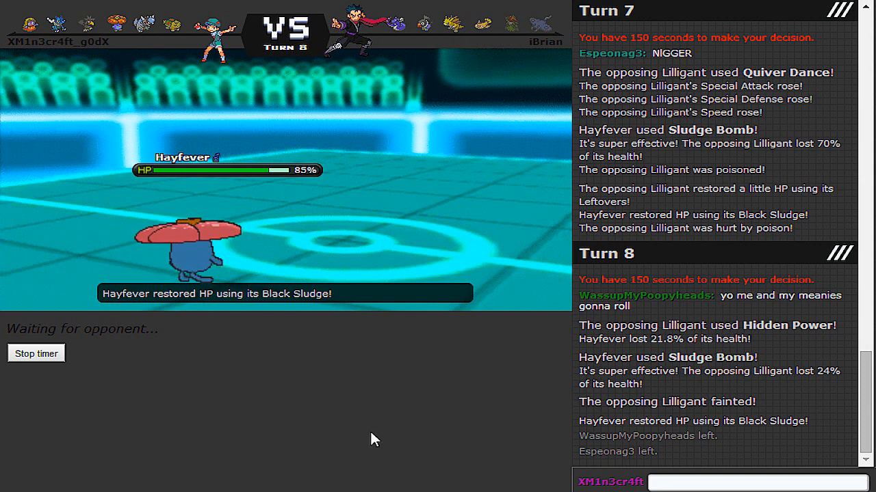
mouse_move(526, 181)
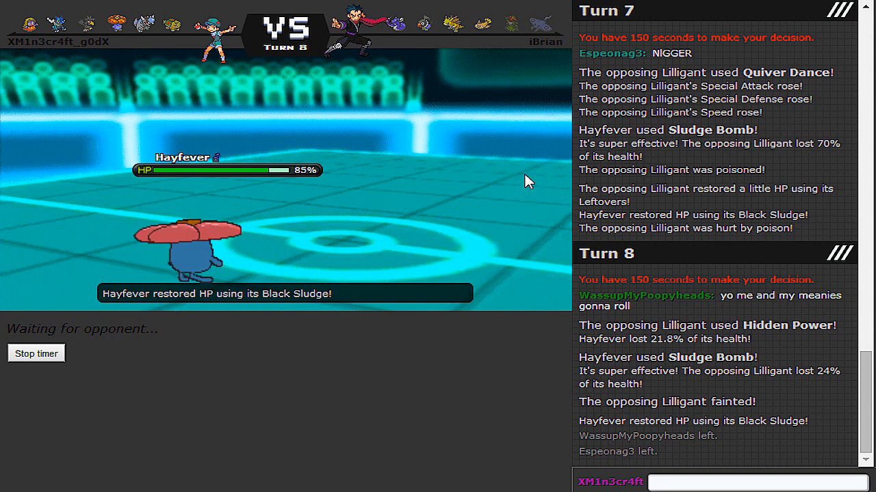
mouse_move(554, 36)
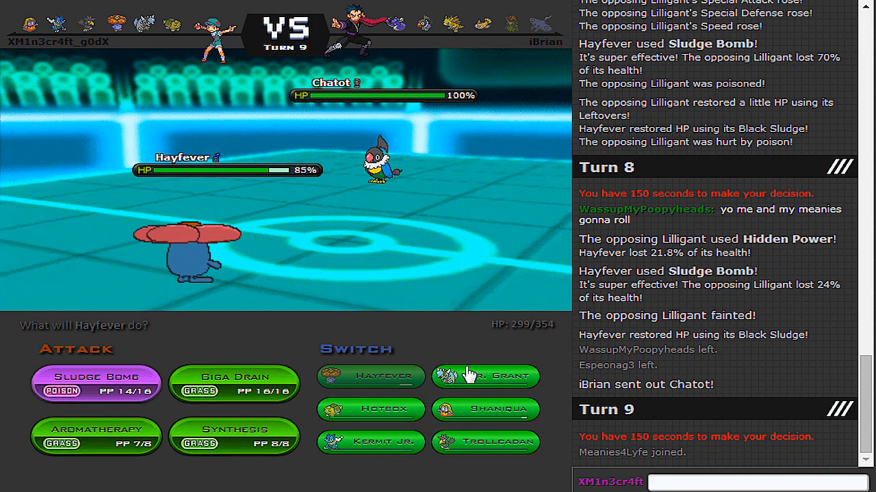
mouse_move(484, 374)
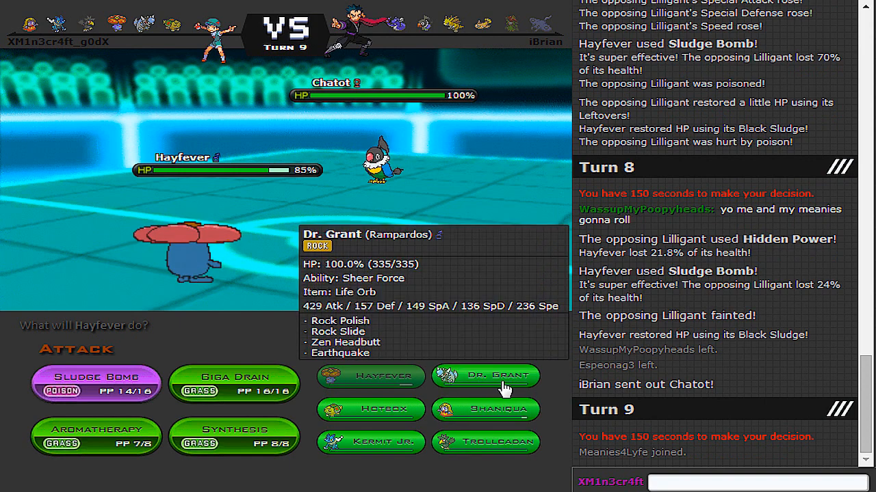
mouse_move(504, 388)
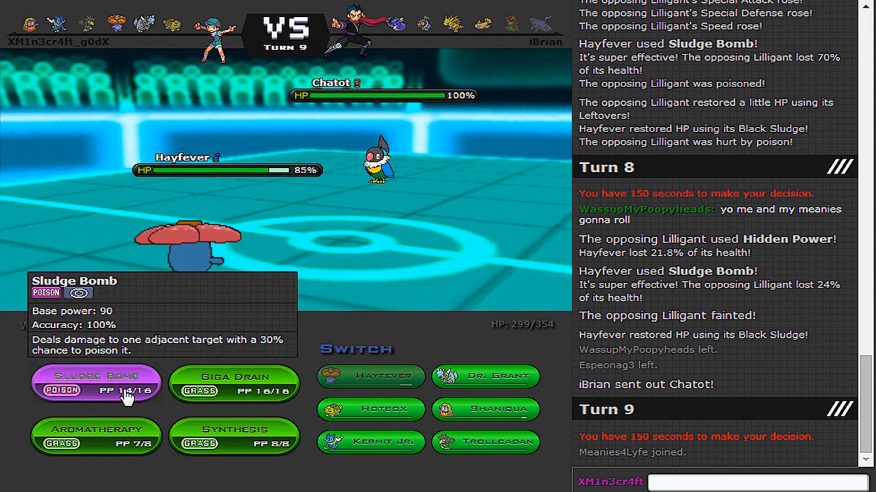
- Have Hayfever hit Chatot with Sludge Bomb, then choose its move again on turn 10
click(96, 380)
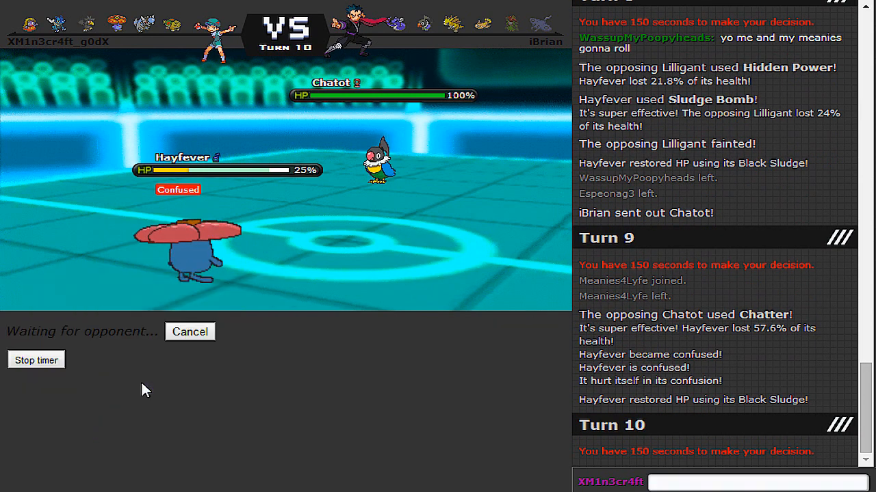
click(189, 332)
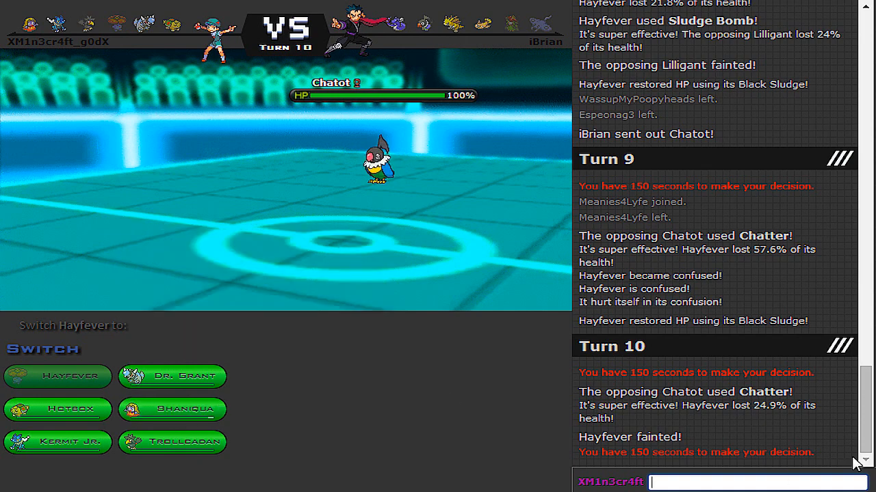
- Look up Chatot's stats with /data chatot and send in Shaniqua for the fainted Hayfever
text(/data chatot)
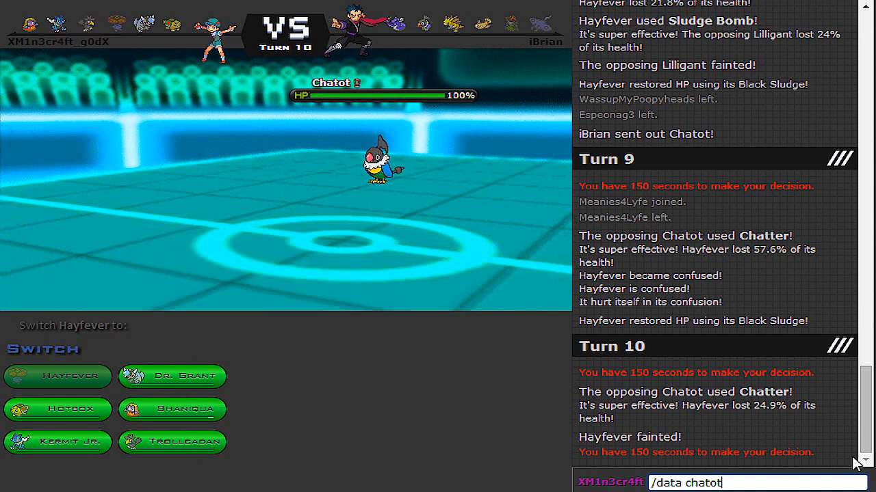
key(Return)
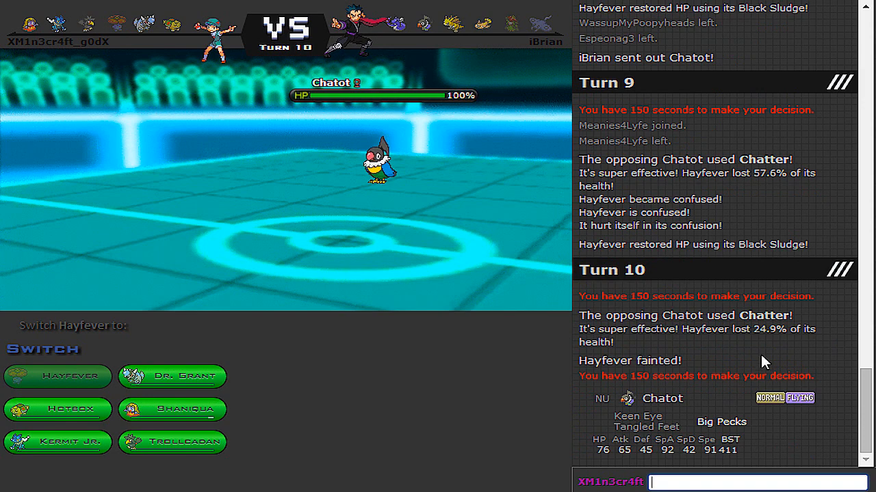
click(172, 409)
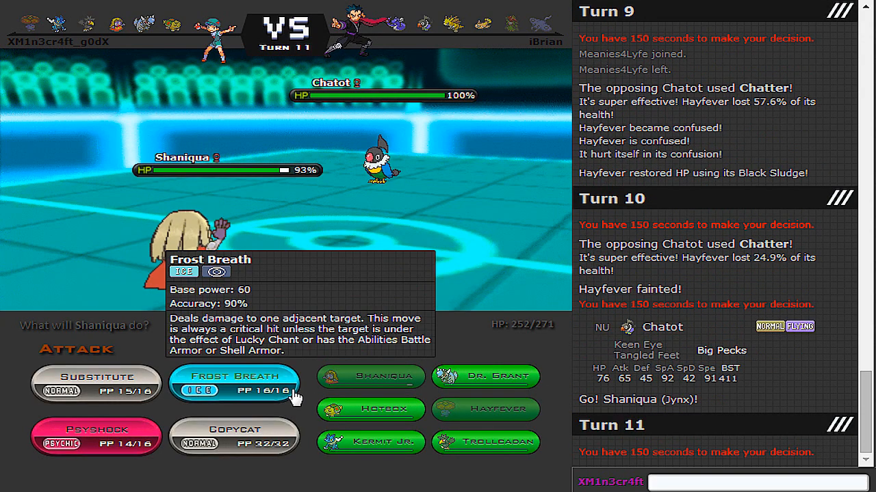
- Knock out Chatot with Shaniqua's Frost Breath, skipping the turn animations
click(235, 382)
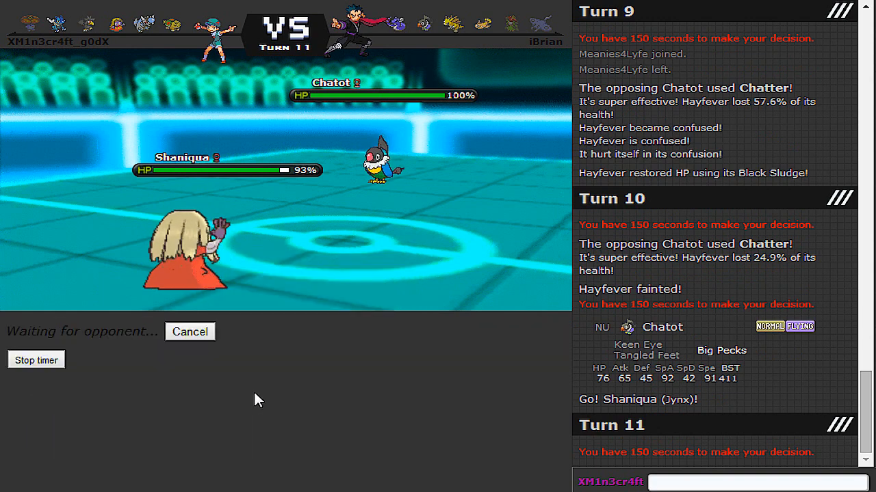
mouse_move(361, 401)
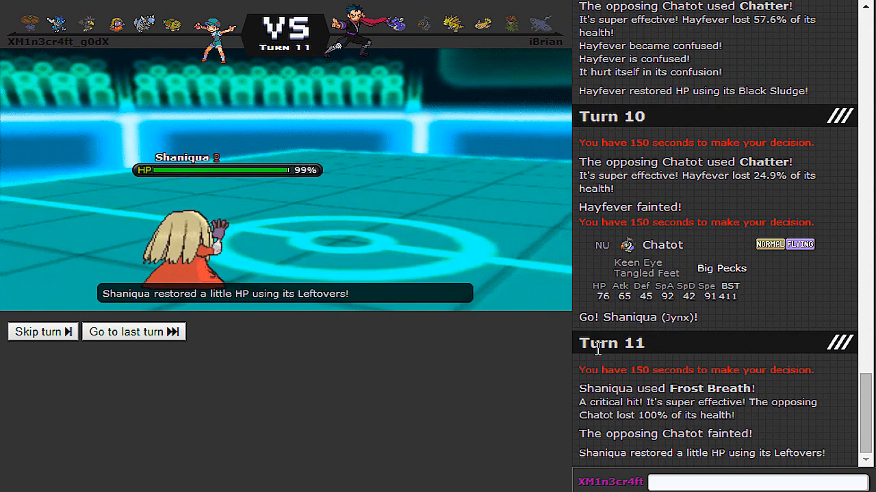
click(39, 333)
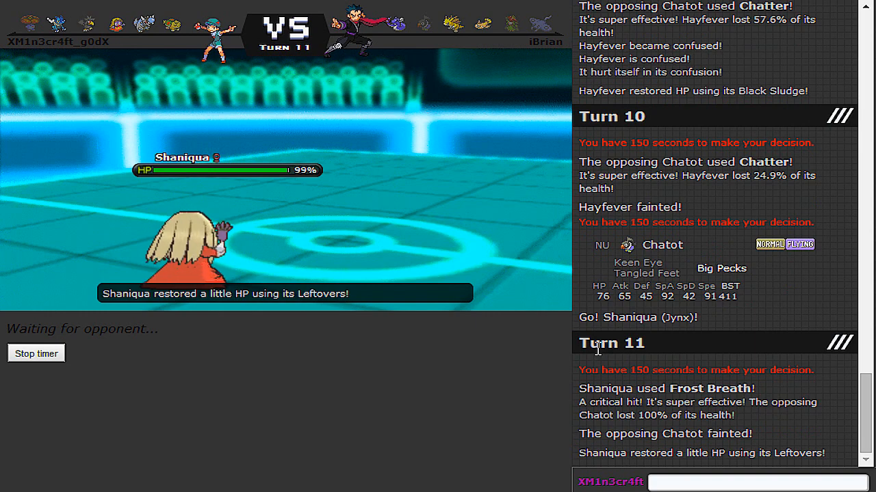
scroll(down, 3)
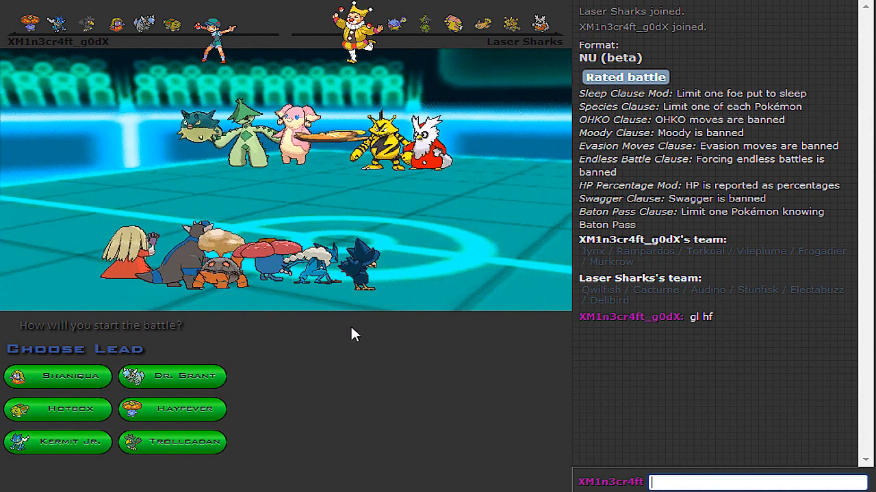
mouse_move(57, 375)
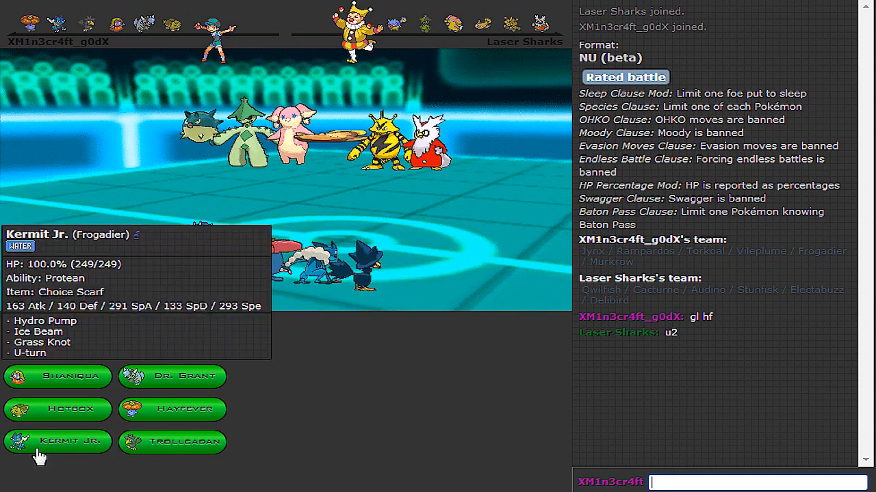
mouse_move(173, 375)
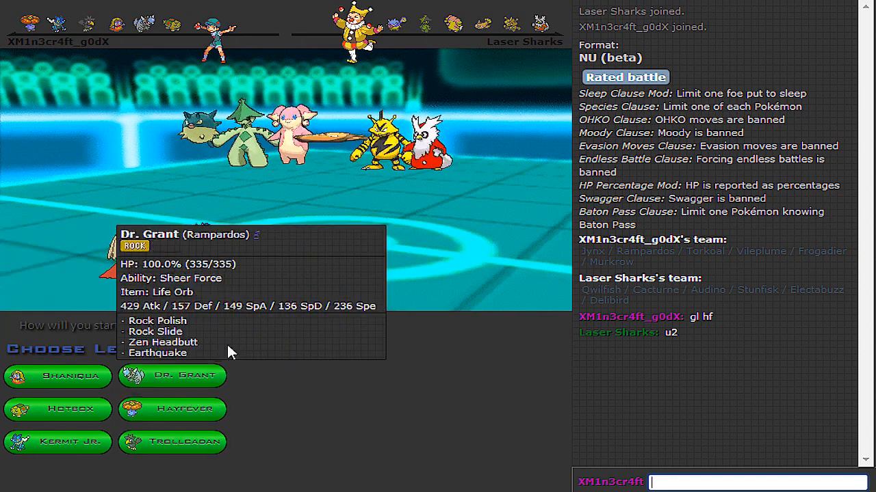
mouse_move(58, 377)
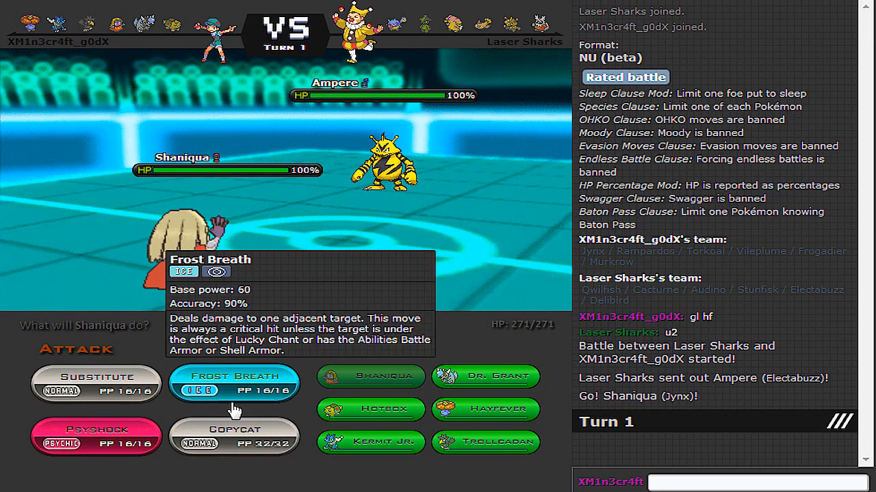
mouse_move(243, 398)
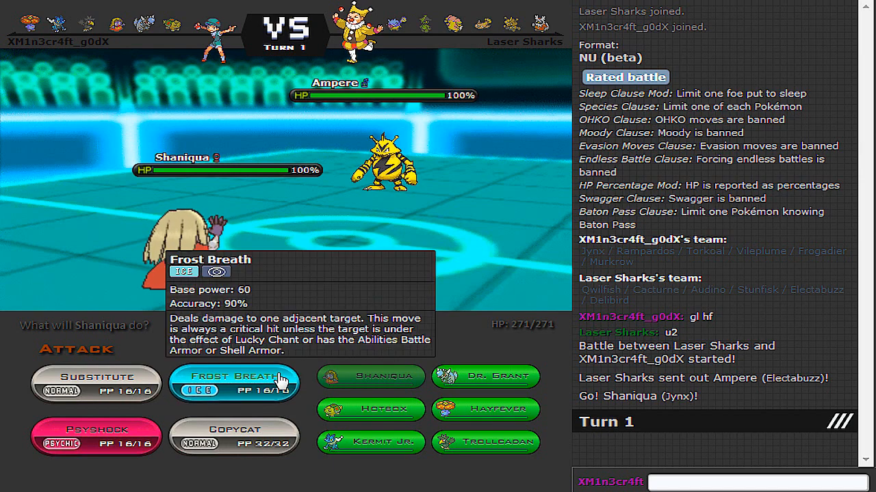
- Hit Ampere with Shaniqua's Frost Breath, then have Hayfever use Giga Drain
click(232, 383)
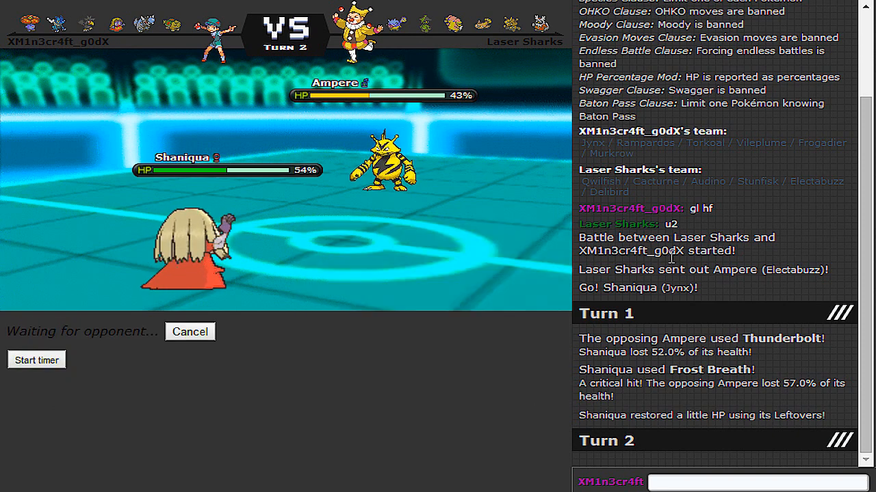
mouse_move(337, 429)
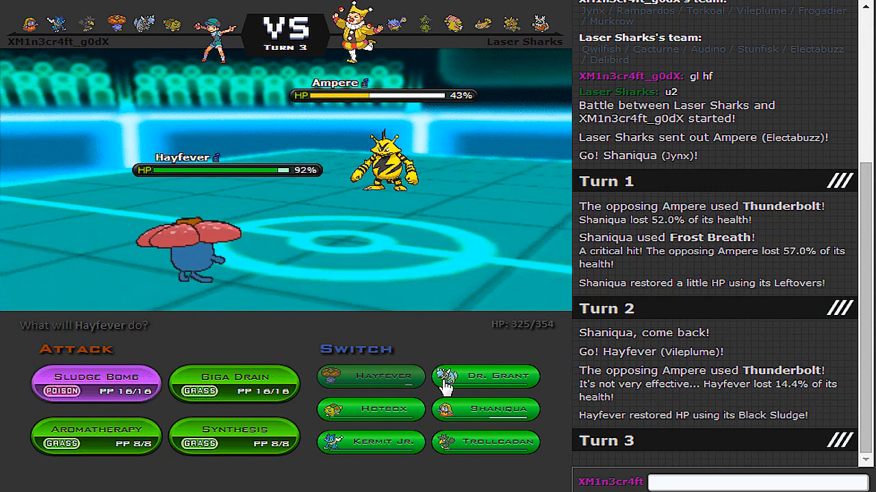
mouse_move(490, 413)
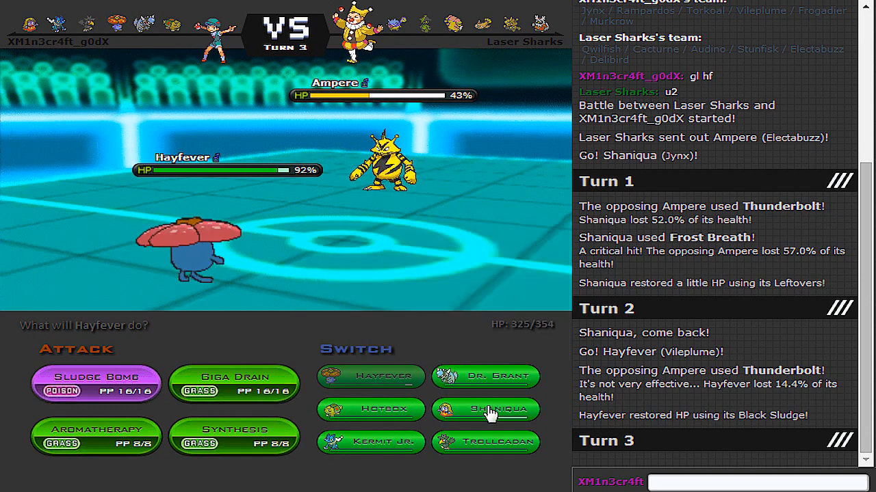
mouse_move(485, 409)
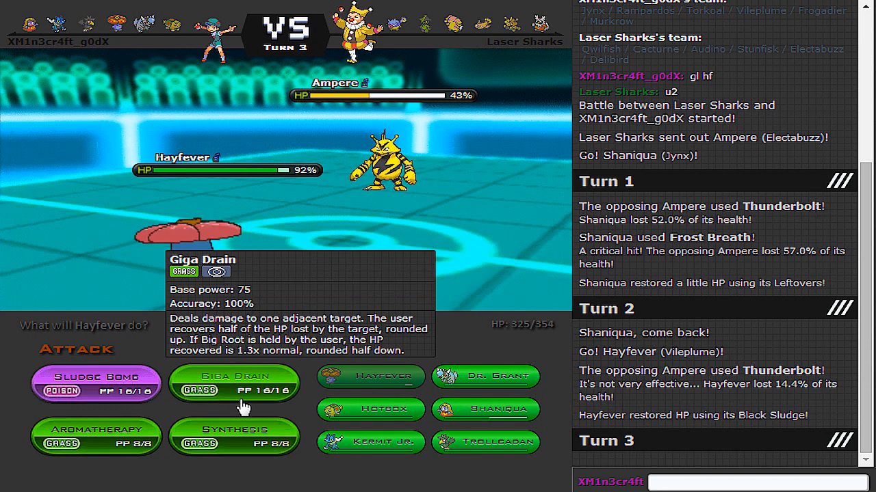
click(233, 383)
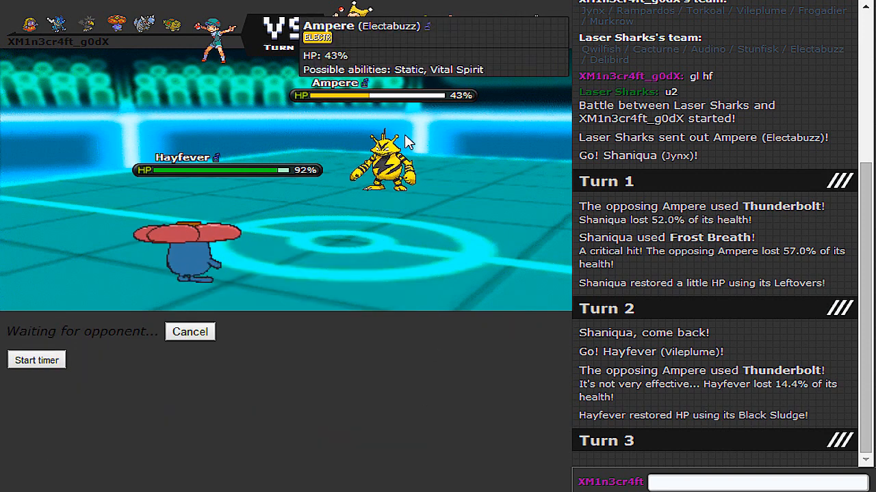
mouse_move(445, 126)
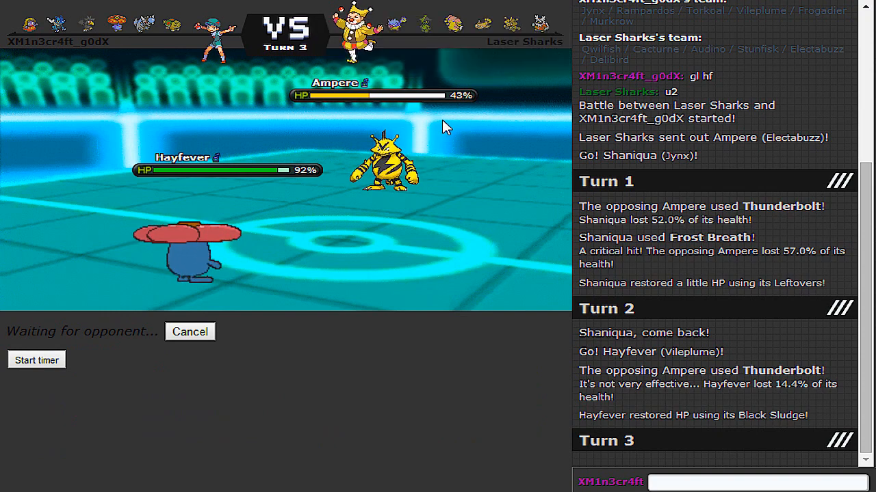
mouse_move(448, 132)
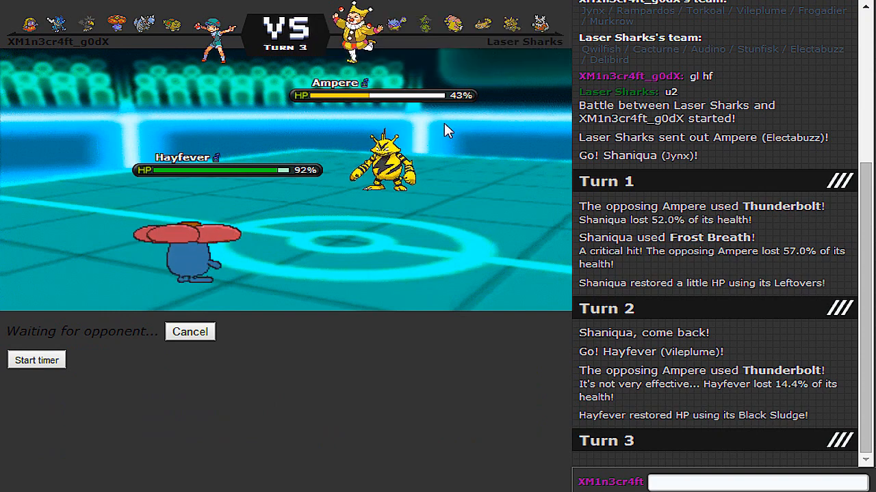
mouse_move(468, 382)
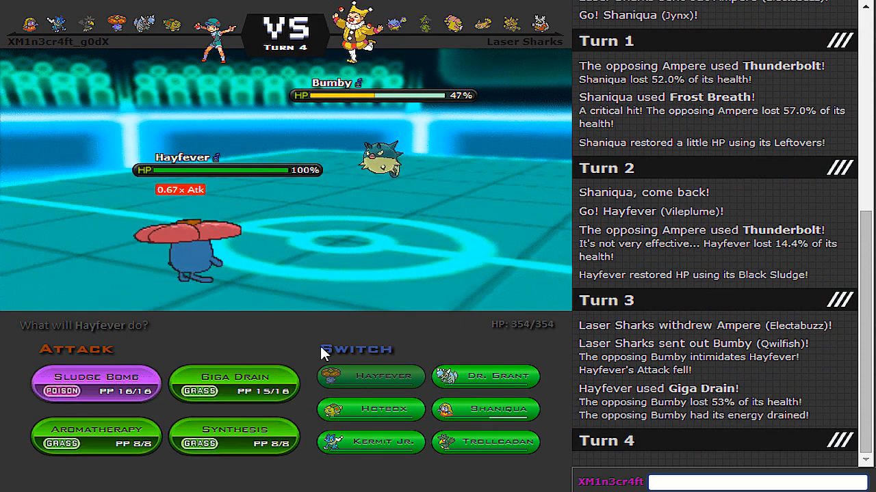
mouse_move(399, 350)
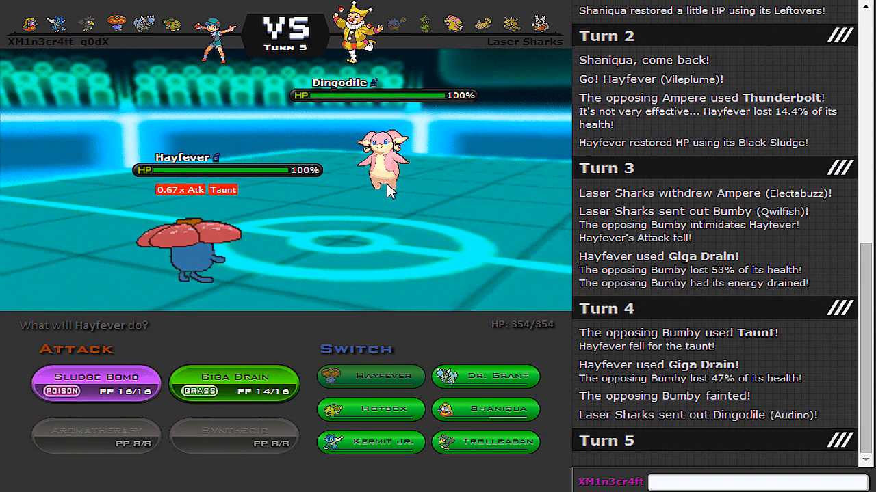
mouse_move(383, 161)
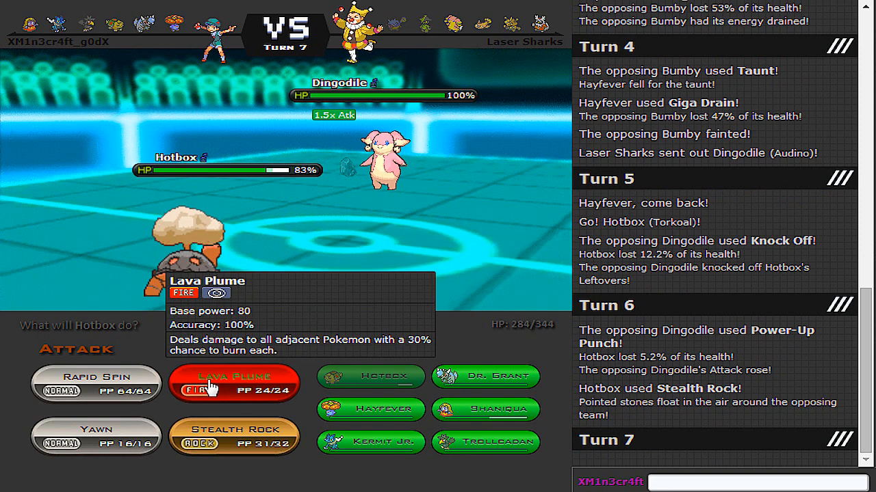
- Burn Dingodile with Hotbox's Lava Plume and skip the turn animations
click(232, 383)
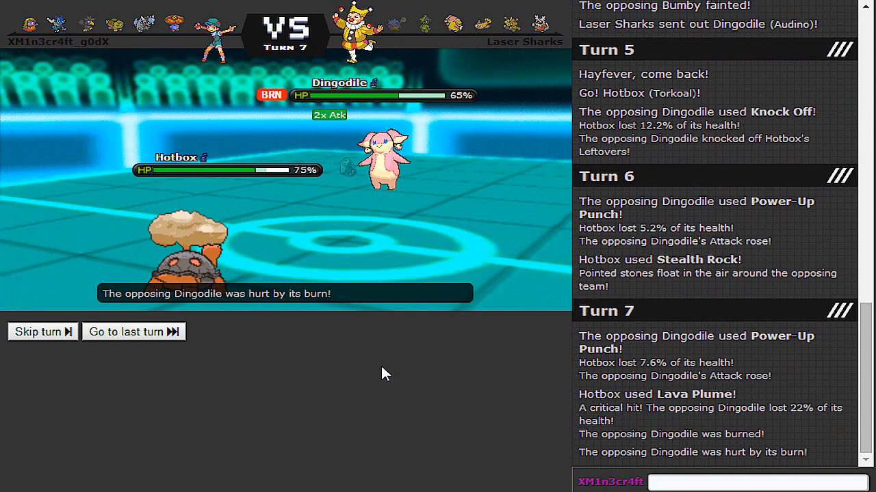
click(38, 333)
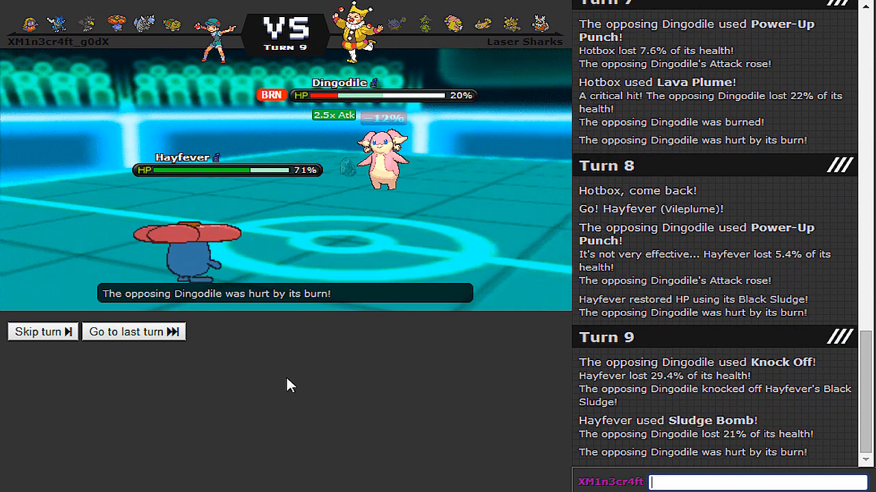
- Skip ahead through the turns as Hayfever wears Dingodile down until it faints
click(39, 332)
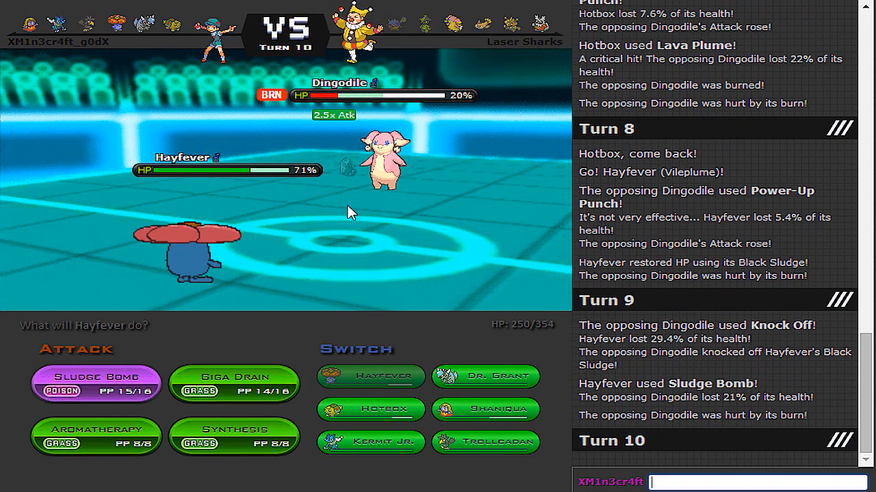
mouse_move(245, 358)
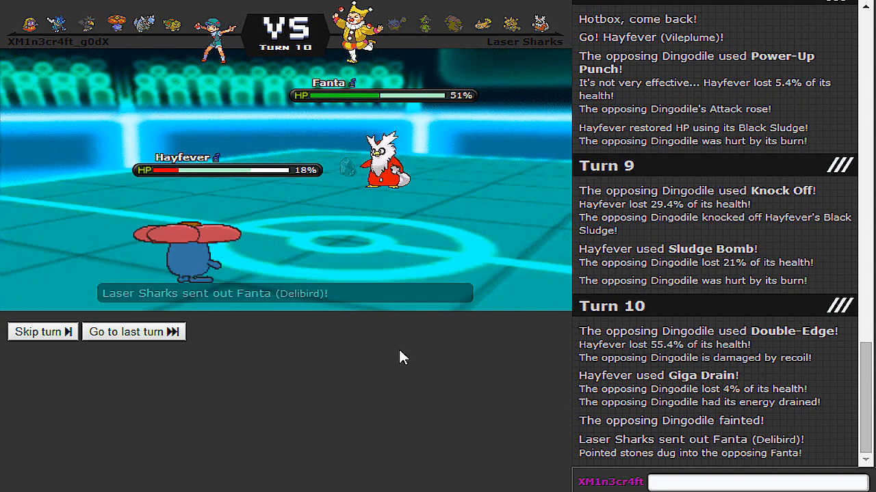
click(39, 332)
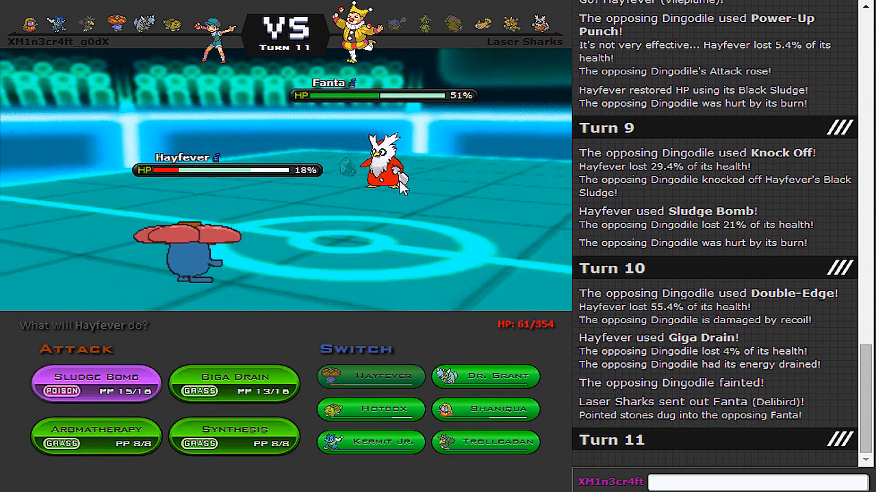
mouse_move(361, 208)
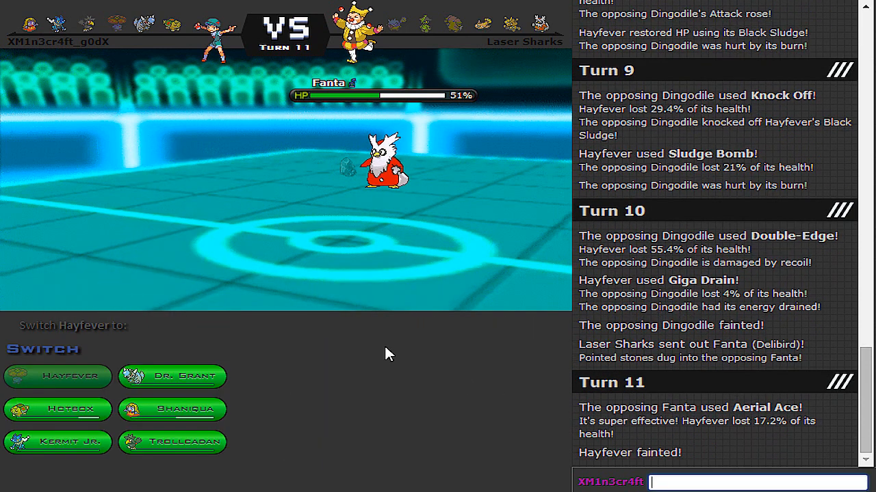
mouse_move(410, 112)
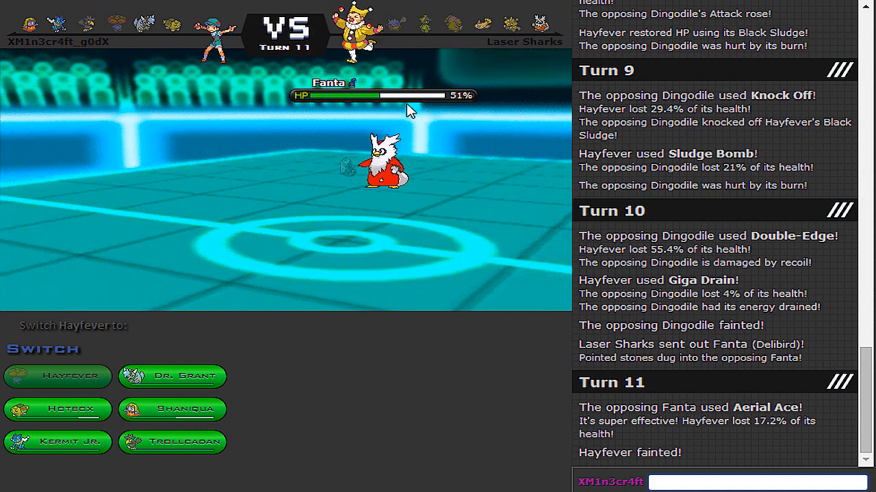
mouse_move(172, 375)
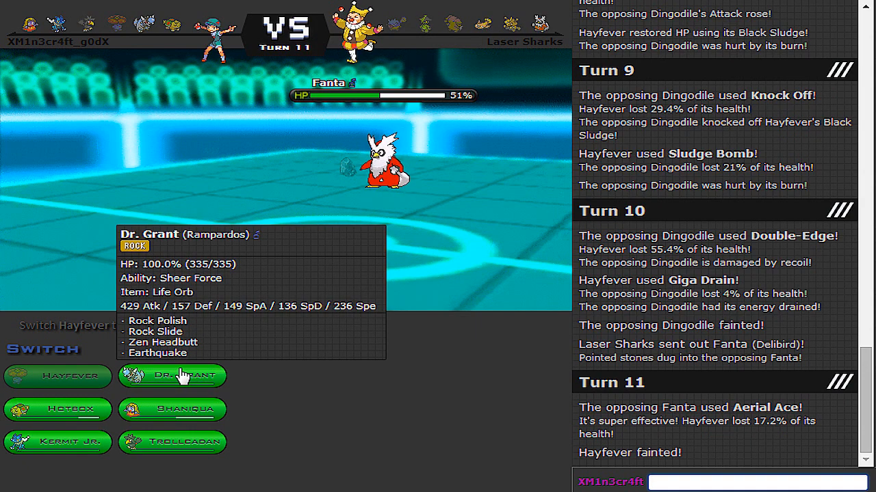
mouse_move(194, 452)
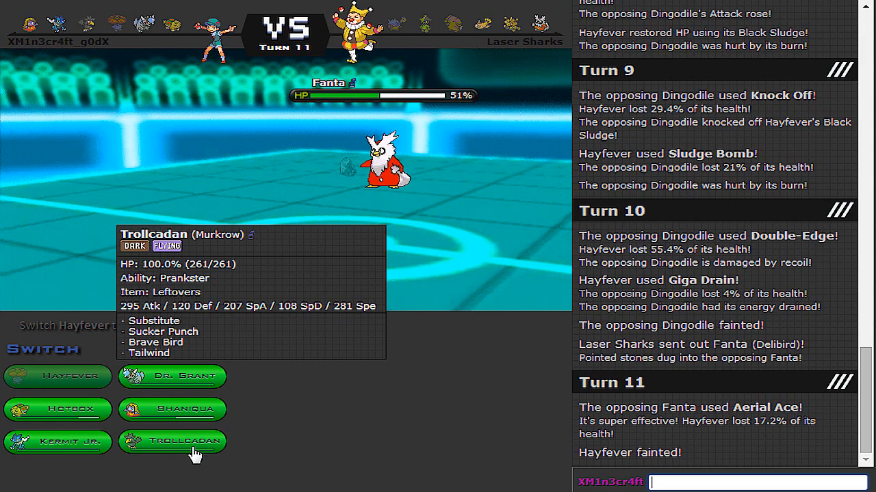
mouse_move(636, 402)
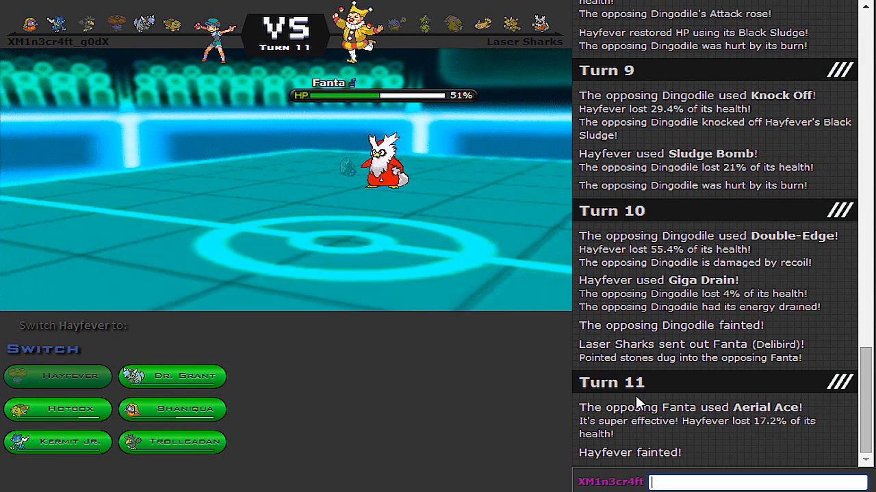
mouse_move(58, 440)
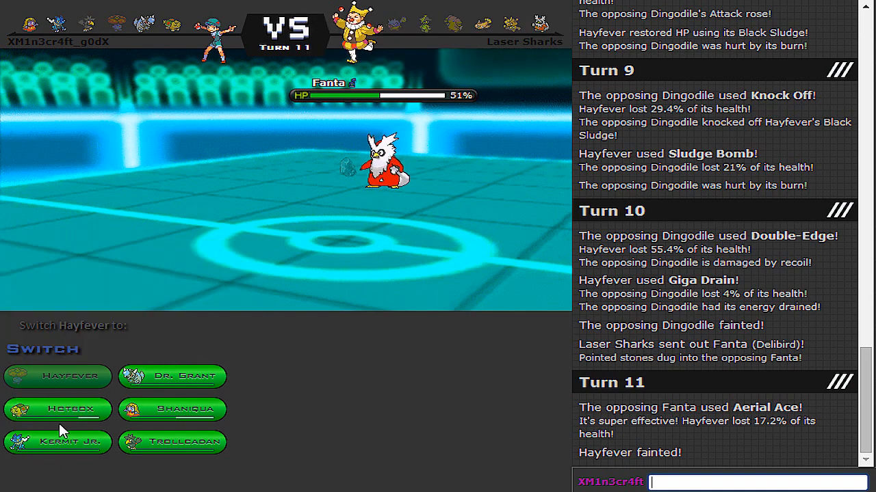
mouse_move(57, 409)
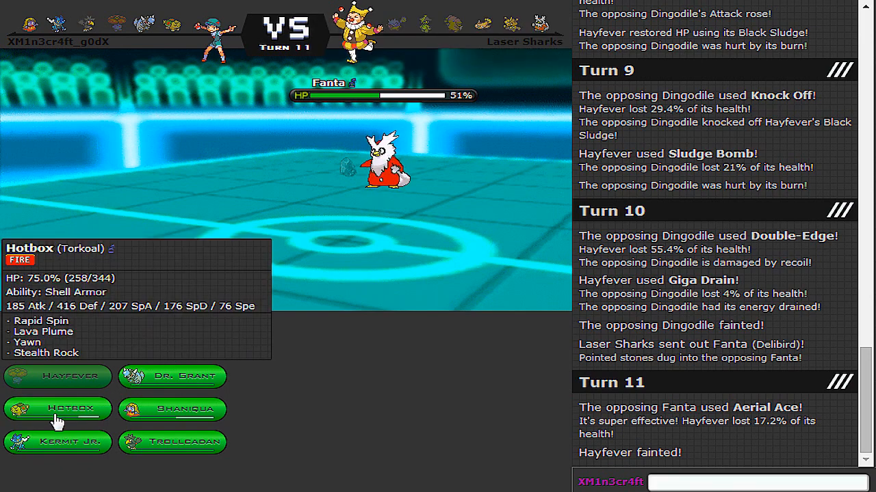
- Send Hotbox in to replace the fainted Hayfever
click(57, 409)
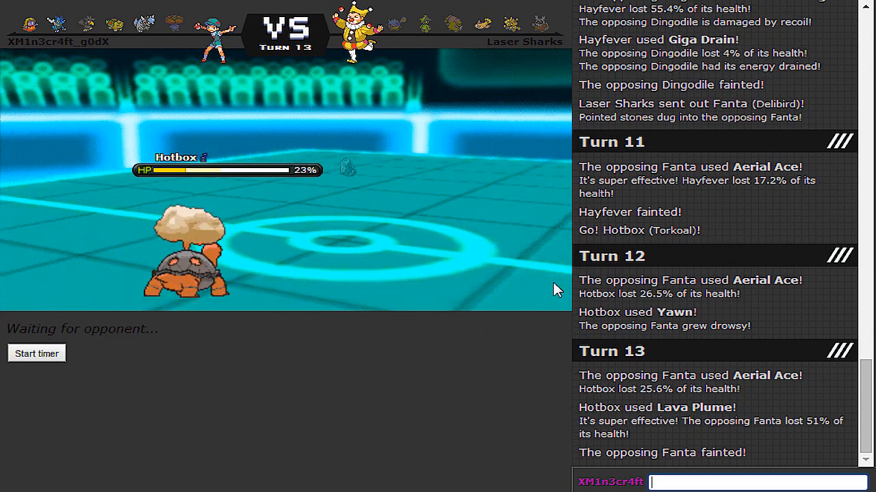
mouse_move(708, 345)
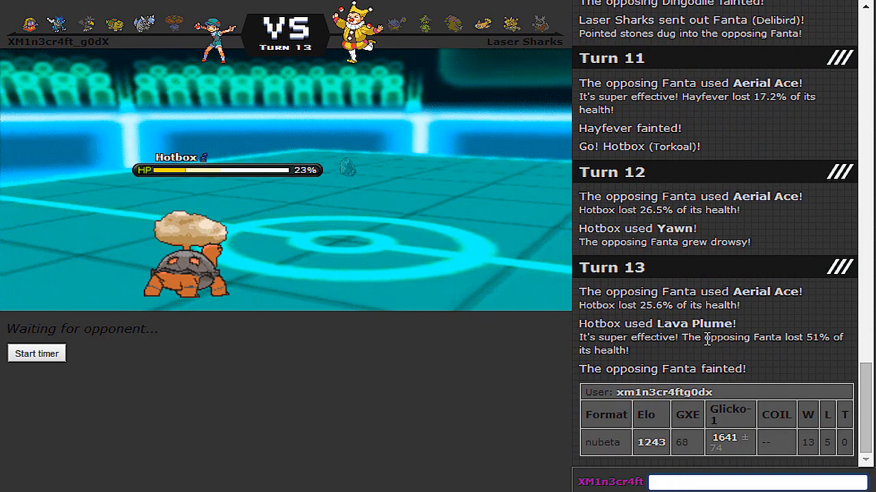
mouse_move(587, 426)
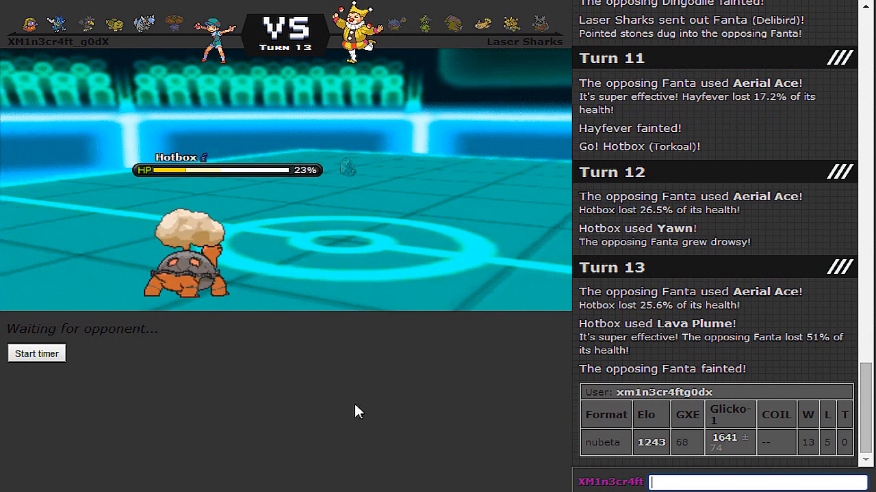
mouse_move(362, 381)
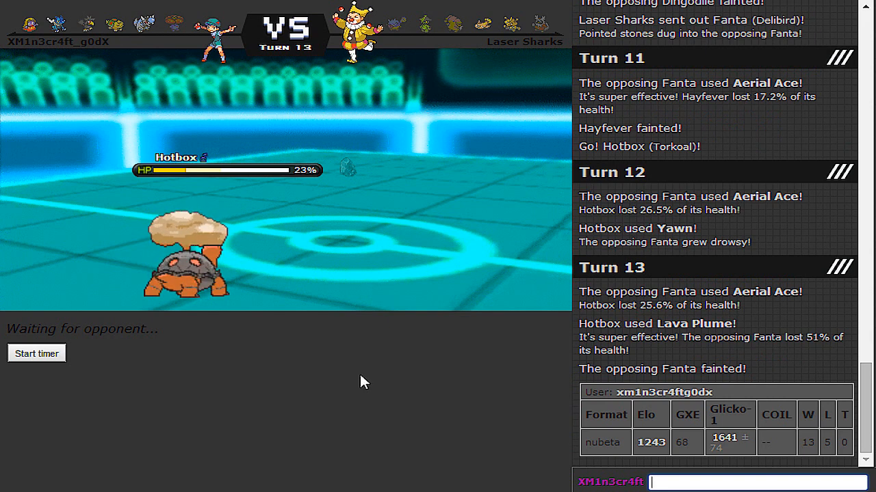
mouse_move(460, 381)
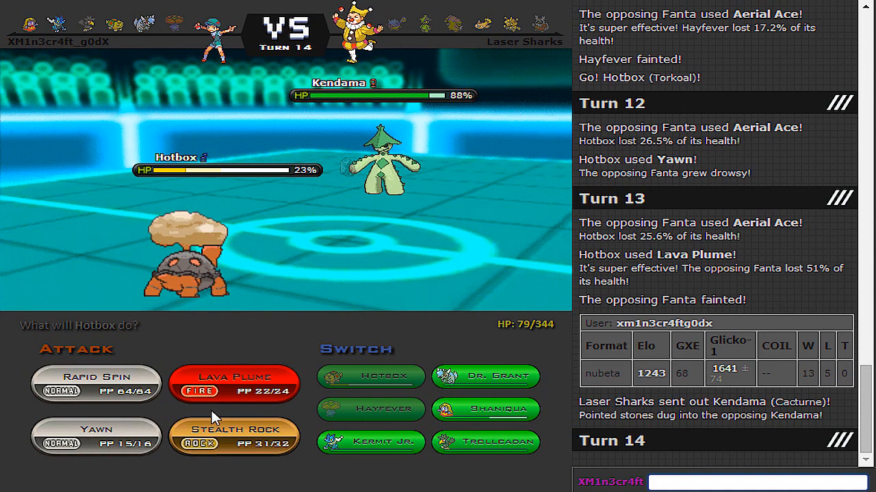
- Use Lava Plume three times, knocking out Kendama and then hitting the incoming Ampere
click(233, 383)
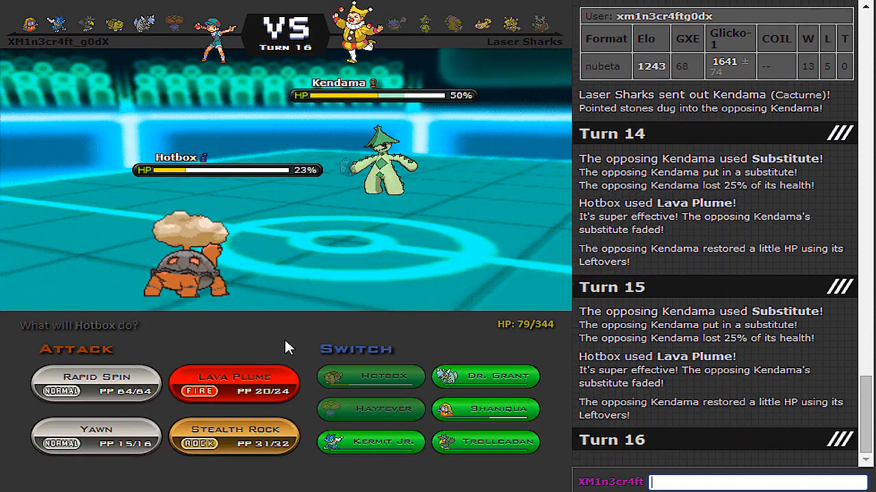
click(234, 383)
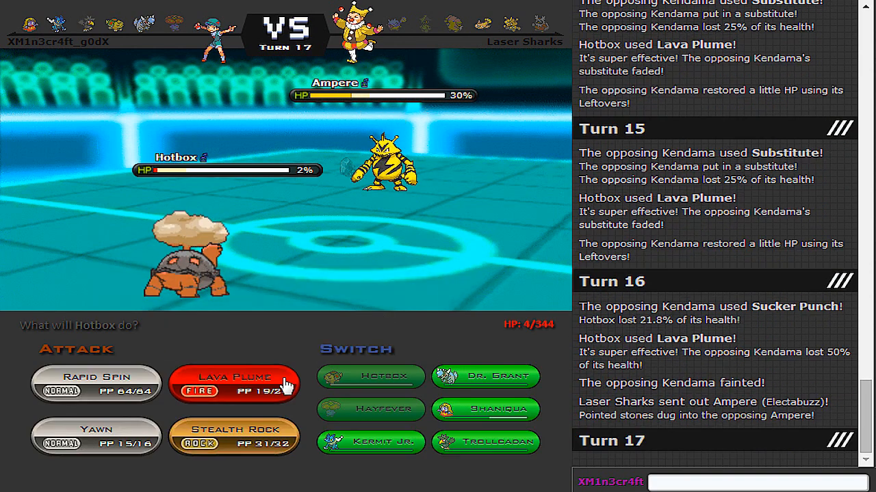
click(233, 383)
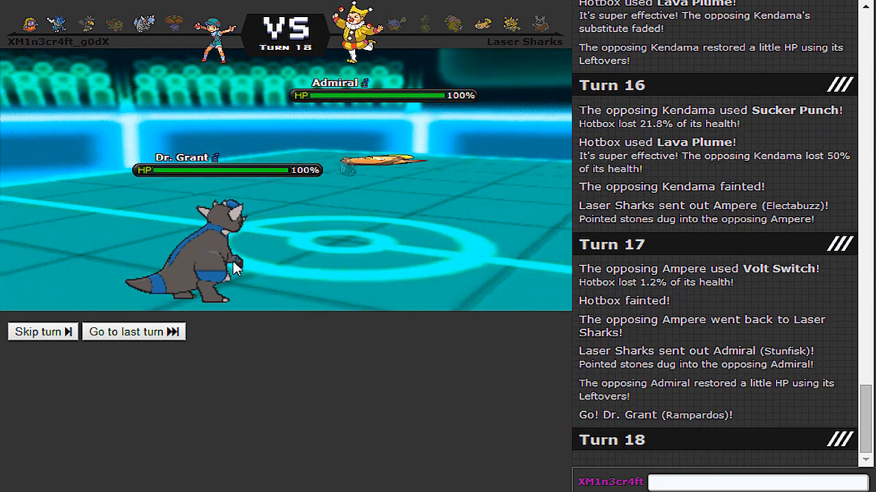
- Have Dr. Grant hit Admiral with Earthquake, dropping it to 36%
click(39, 332)
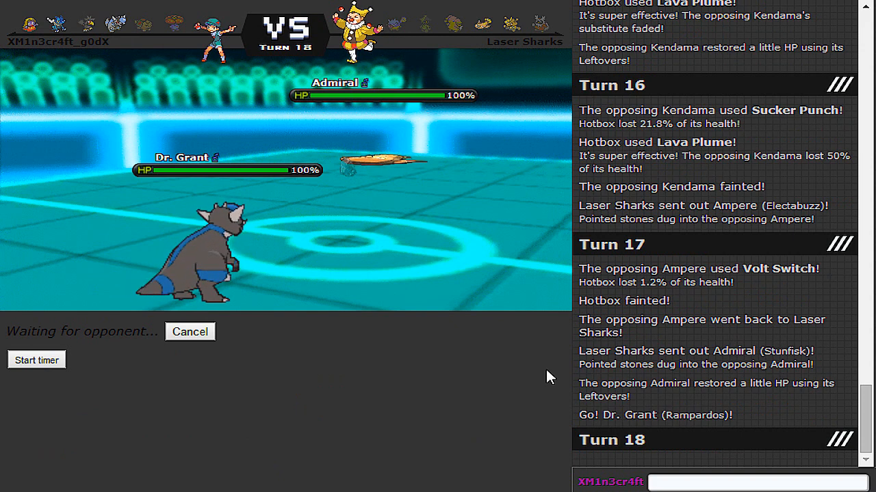
mouse_move(522, 371)
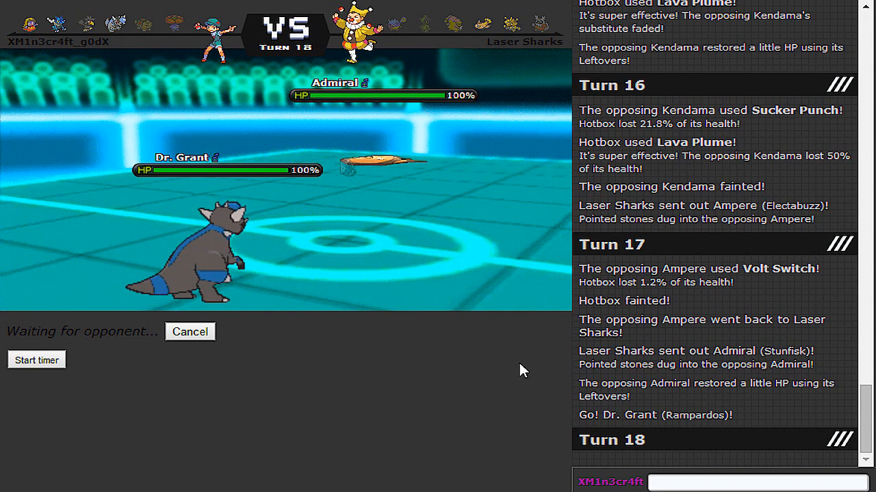
mouse_move(385, 171)
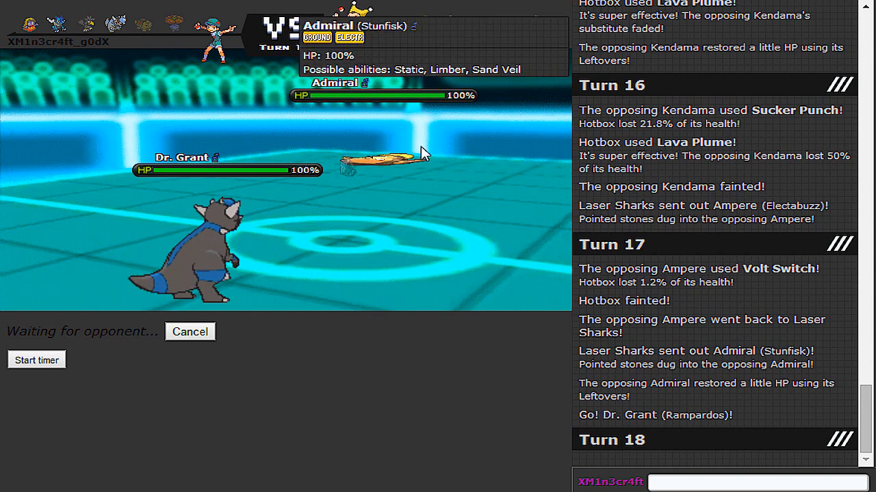
mouse_move(399, 438)
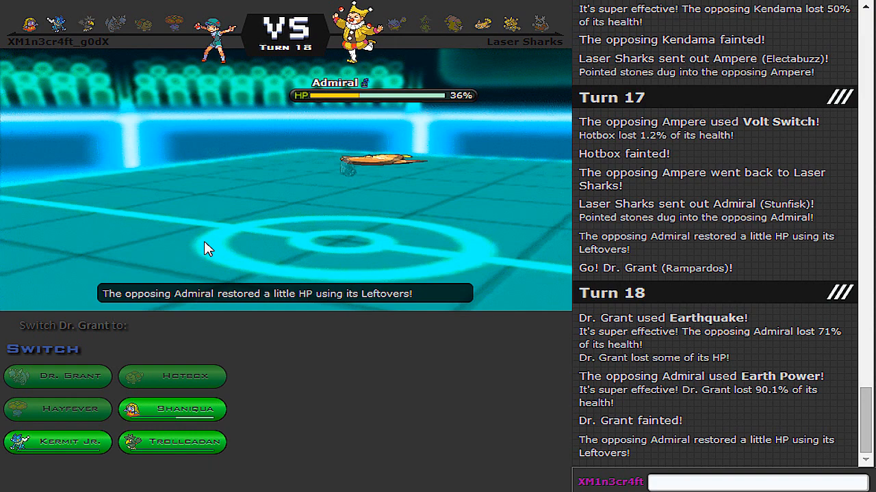
mouse_move(468, 137)
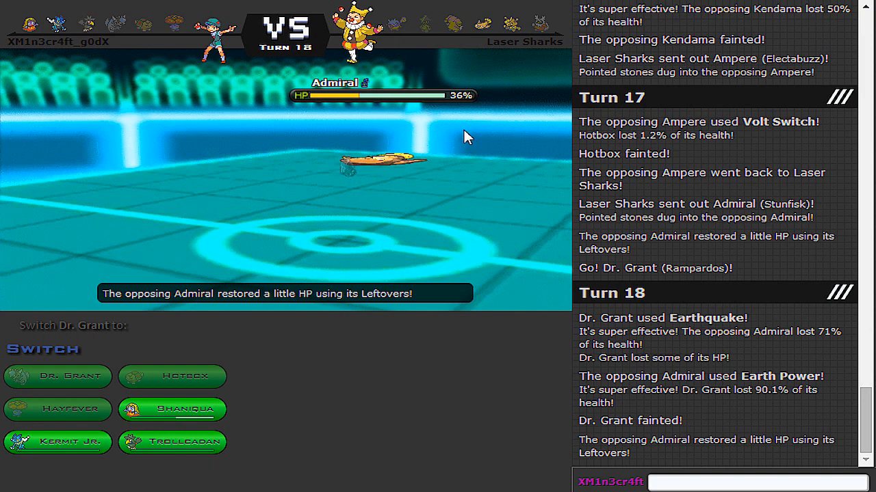
mouse_move(176, 409)
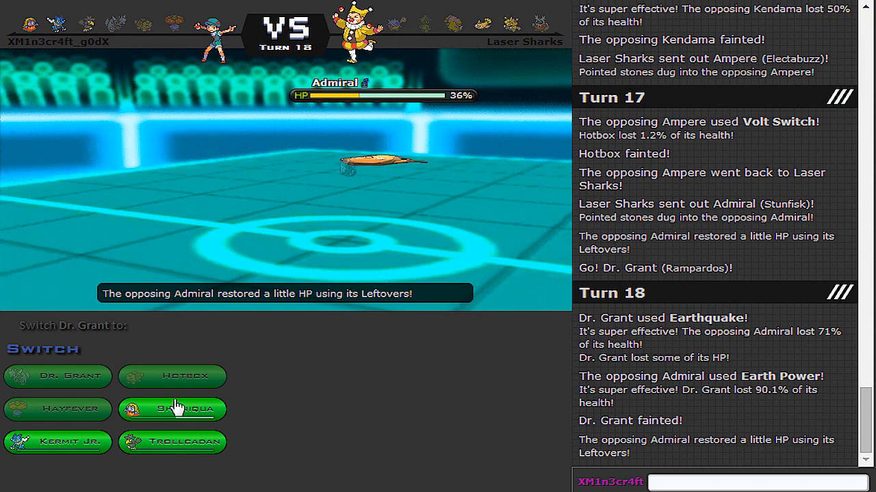
mouse_move(58, 442)
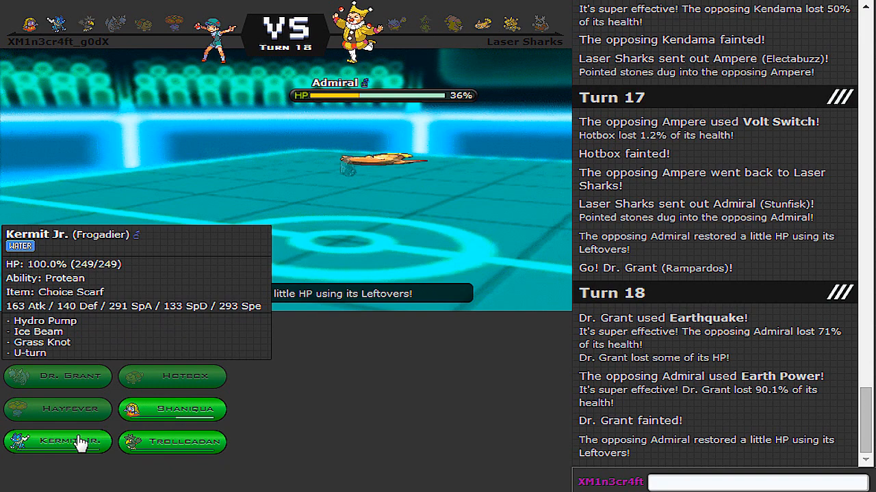
- Send in Kermit Jr., KO Admiral with Ice Beam, then aim Ice Beam at Ampere
click(58, 441)
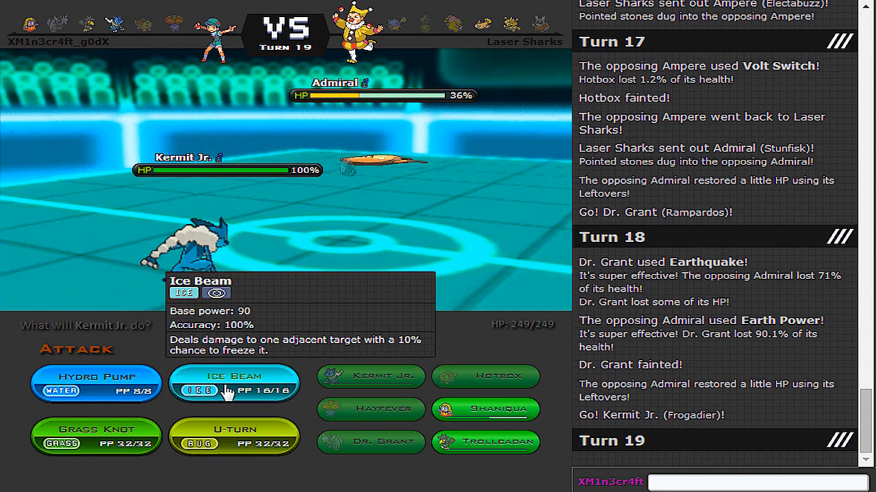
click(233, 383)
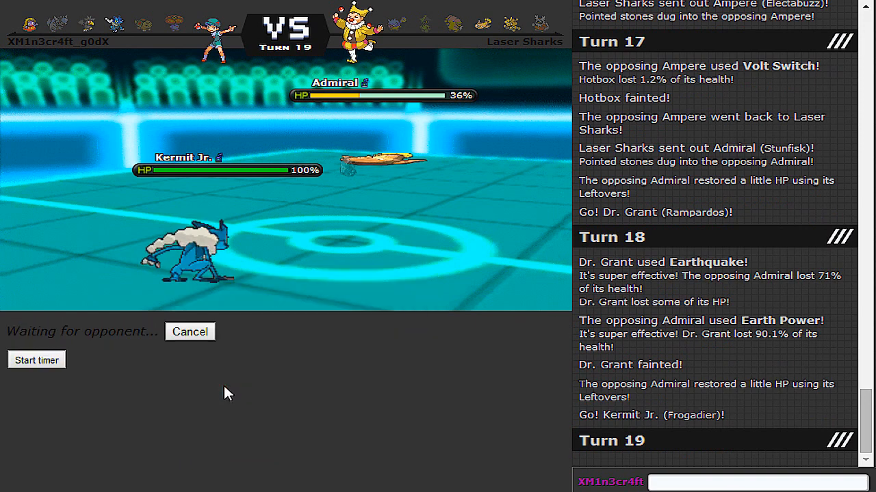
mouse_move(265, 271)
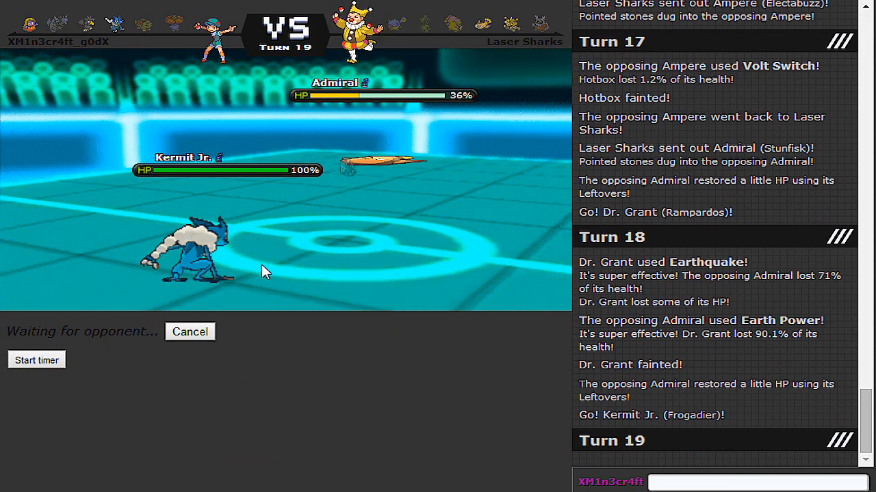
mouse_move(512, 25)
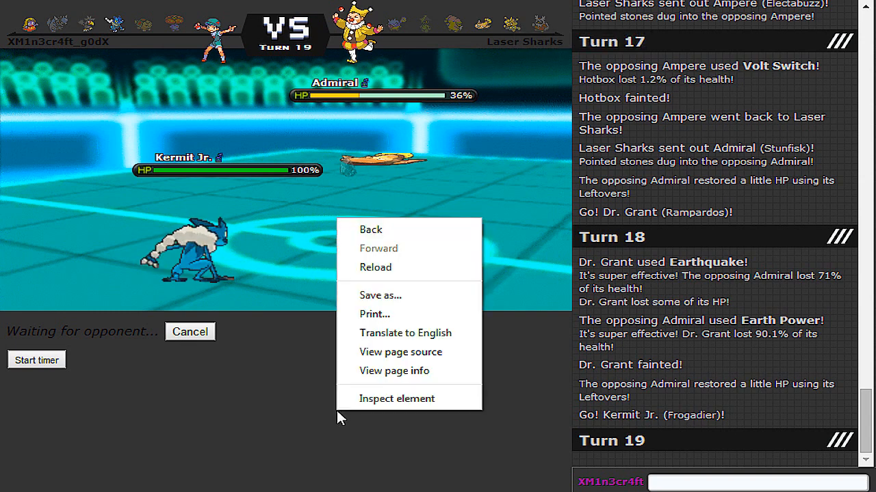
click(418, 417)
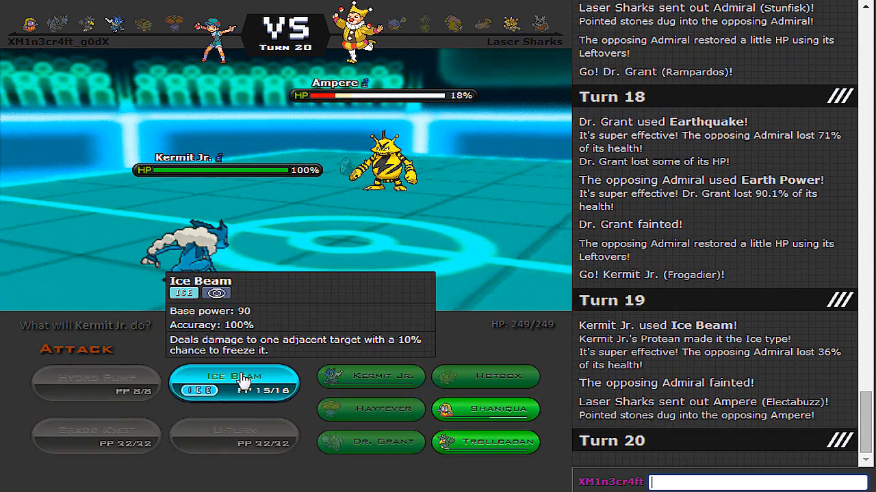
click(233, 382)
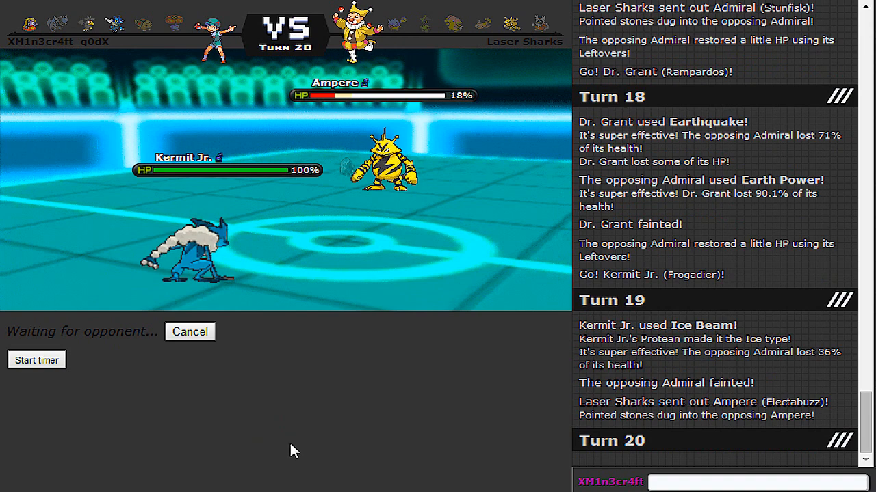